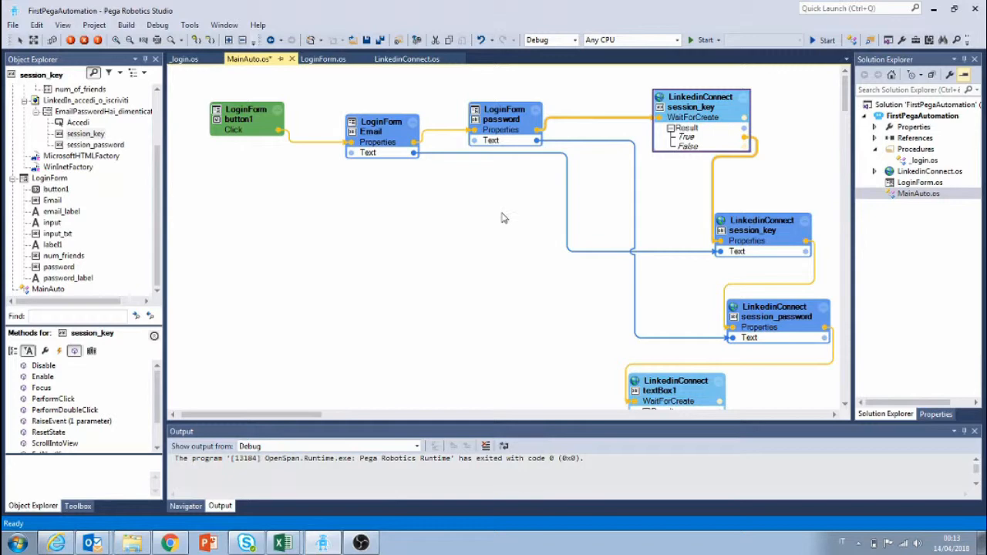
# Delete the old Procedures folder in Solution Explorer, raising the permanent-deletion warning
pyautogui.scroll(-3)
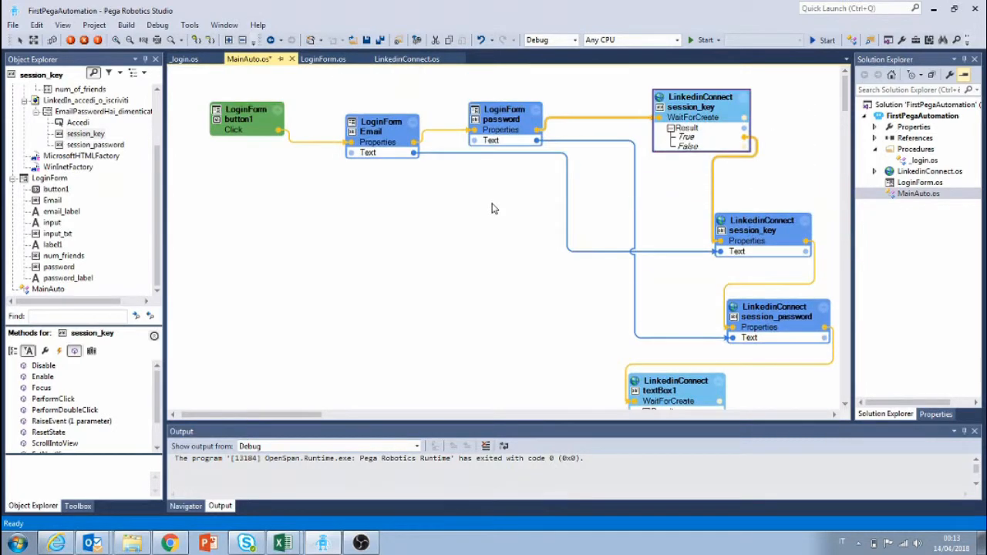
pyautogui.moveTo(506, 162)
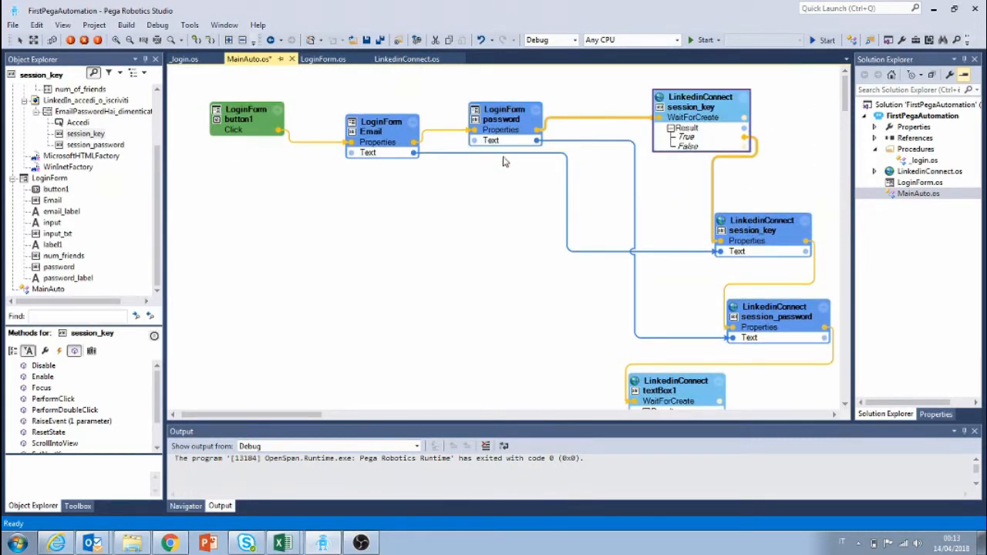
pyautogui.scroll(-3)
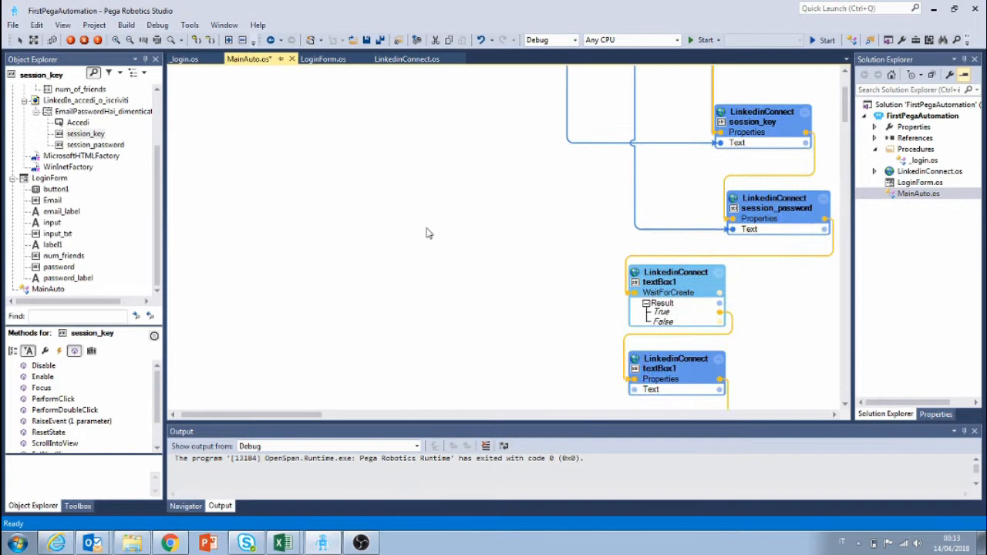
pyautogui.scroll(-3)
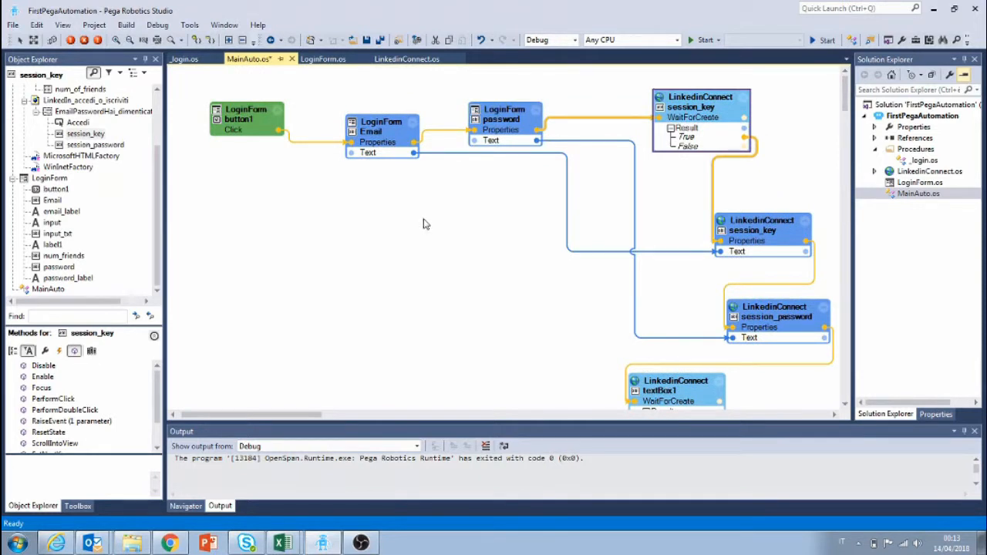
pyautogui.click(917, 149)
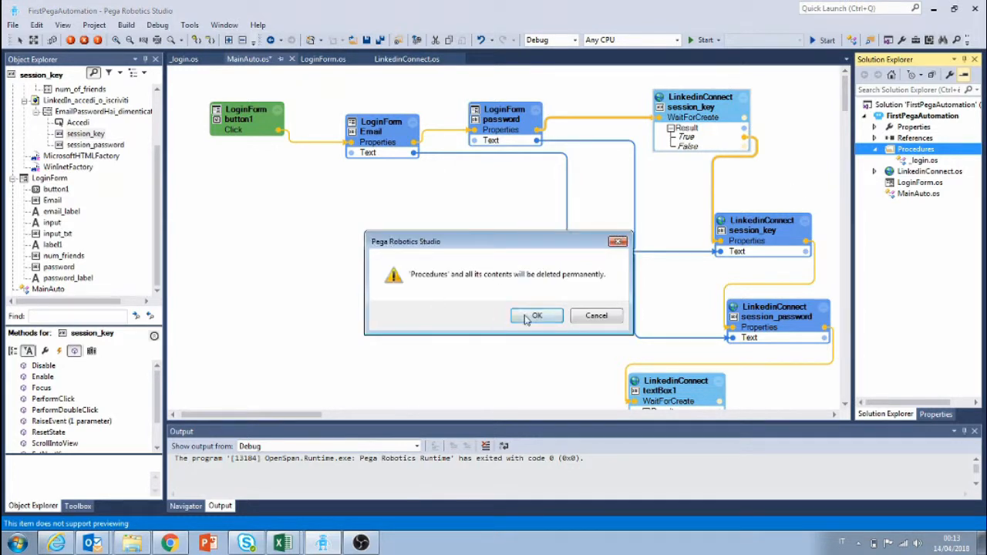
# Confirm the deletion, then add a new Automation item named _login.os under Procedures and open it
pyautogui.click(537, 315)
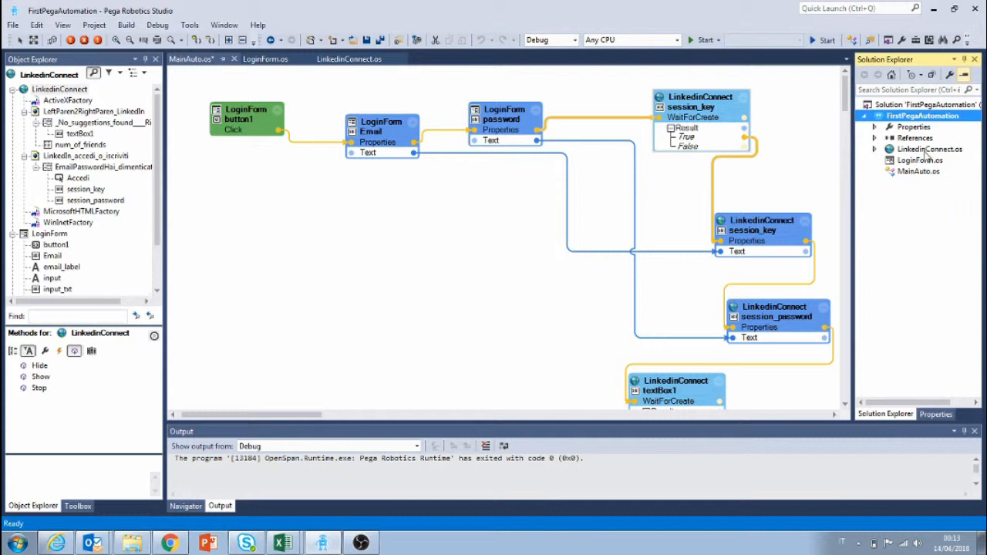
pyautogui.moveTo(815, 177)
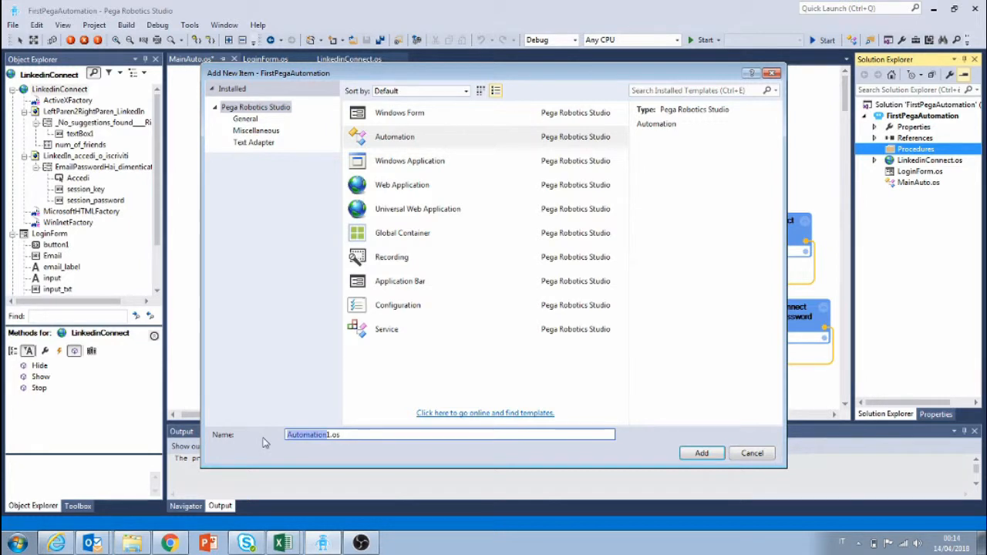
pyautogui.press('Delete')
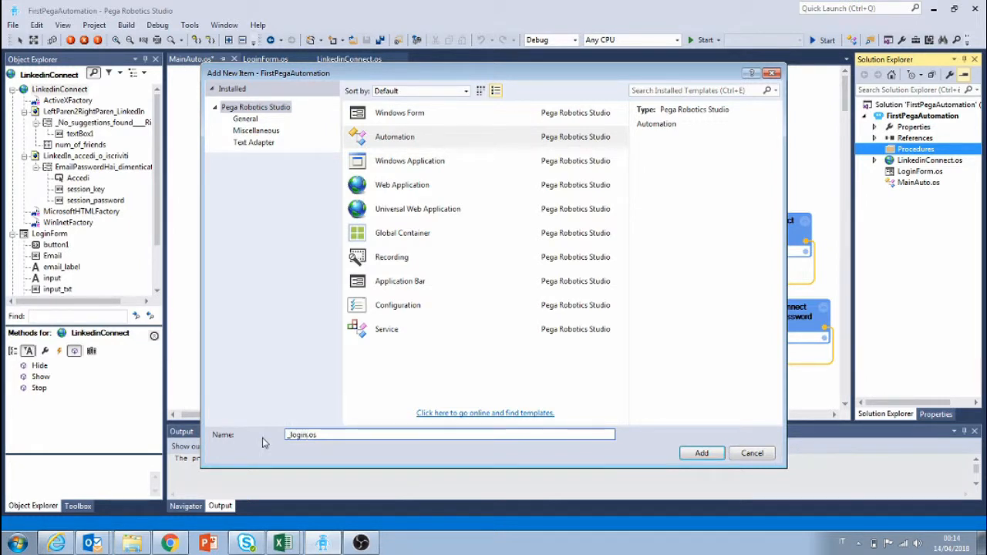
pyautogui.click(293, 435)
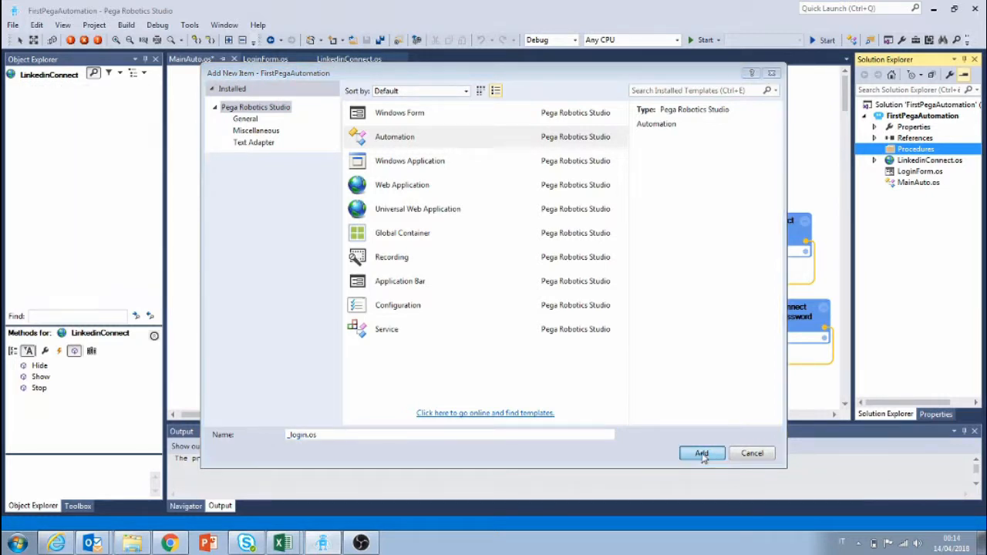
pyautogui.click(702, 454)
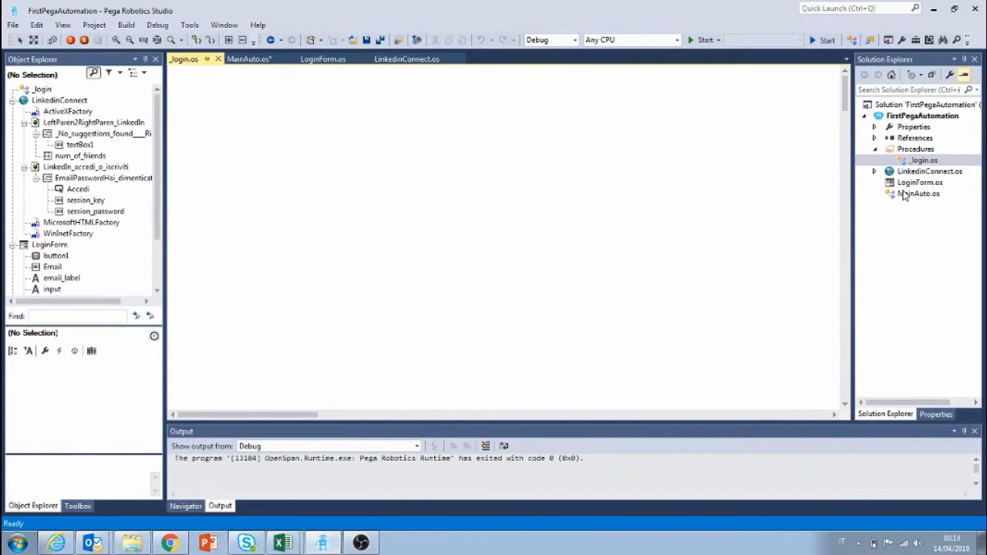
pyautogui.click(919, 159)
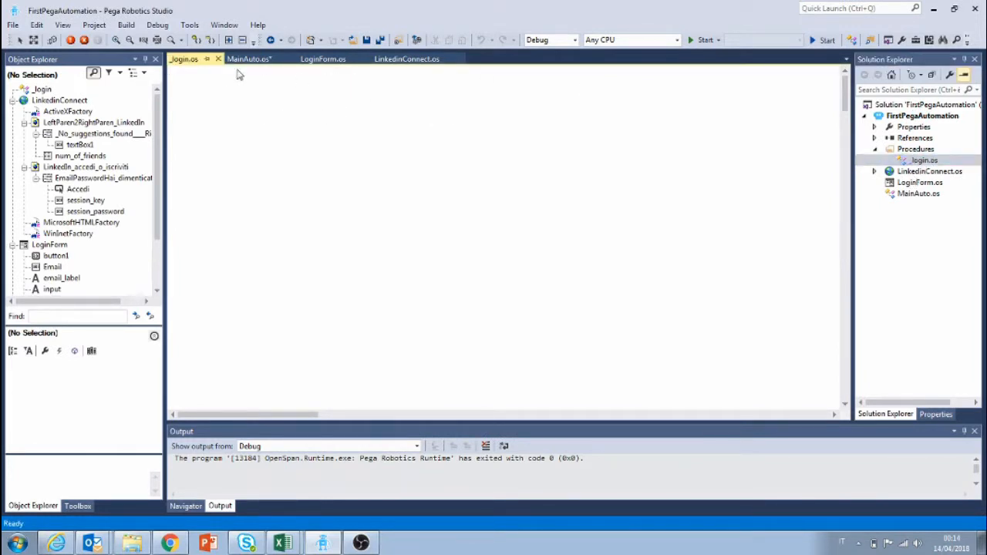
# In MainAuto, add the Accedi control's PerformClick block after the session_password step
pyautogui.click(249, 59)
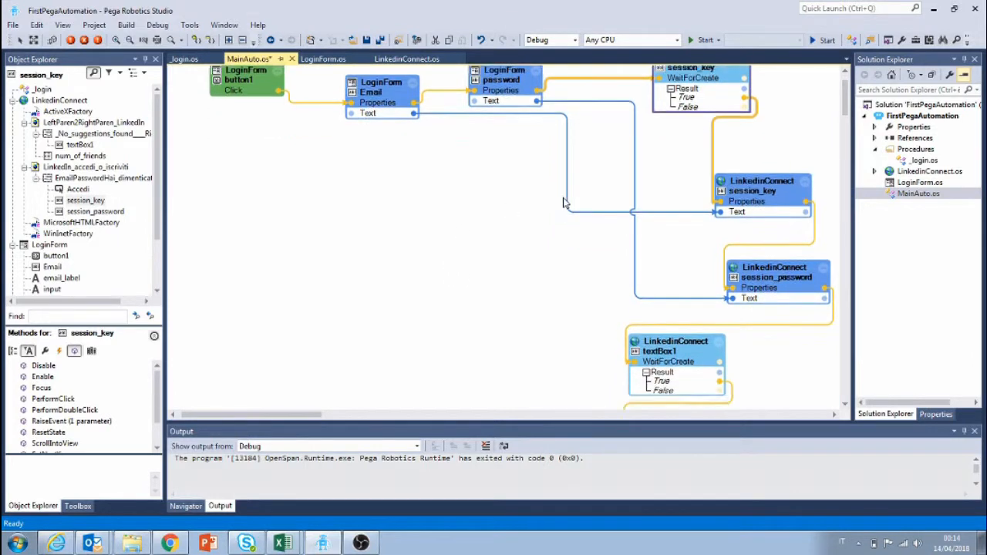
pyautogui.scroll(-3)
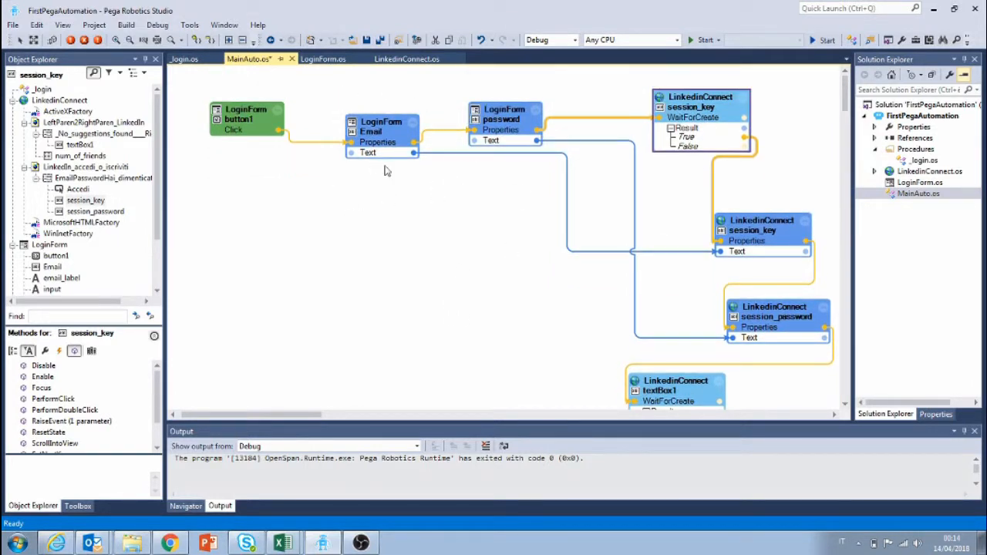
pyautogui.moveTo(461, 148)
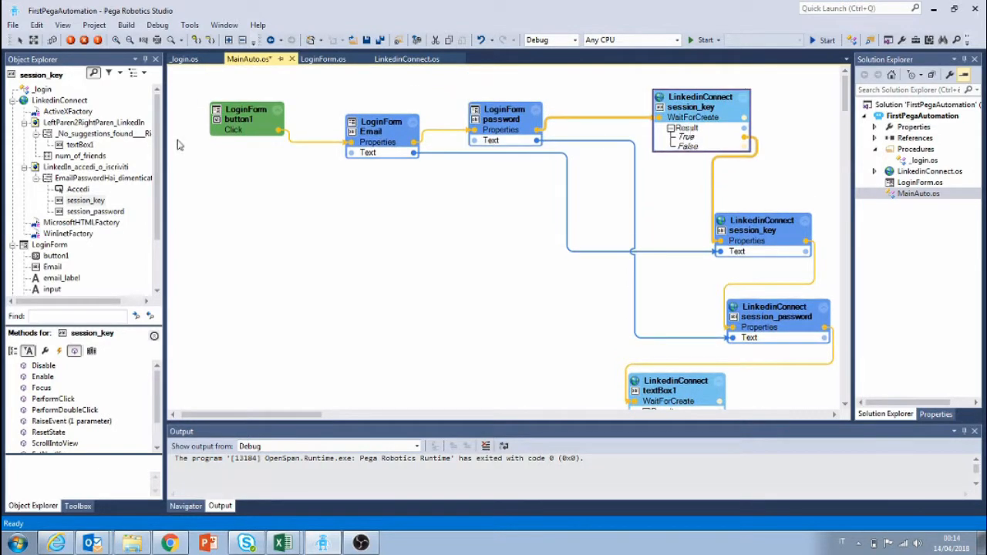
pyautogui.moveTo(559, 111)
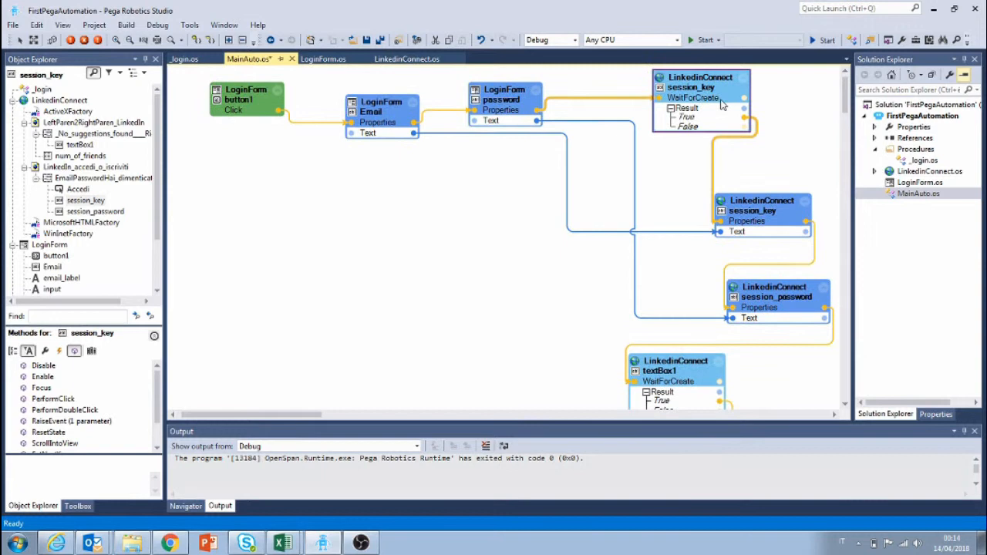
pyautogui.scroll(-3)
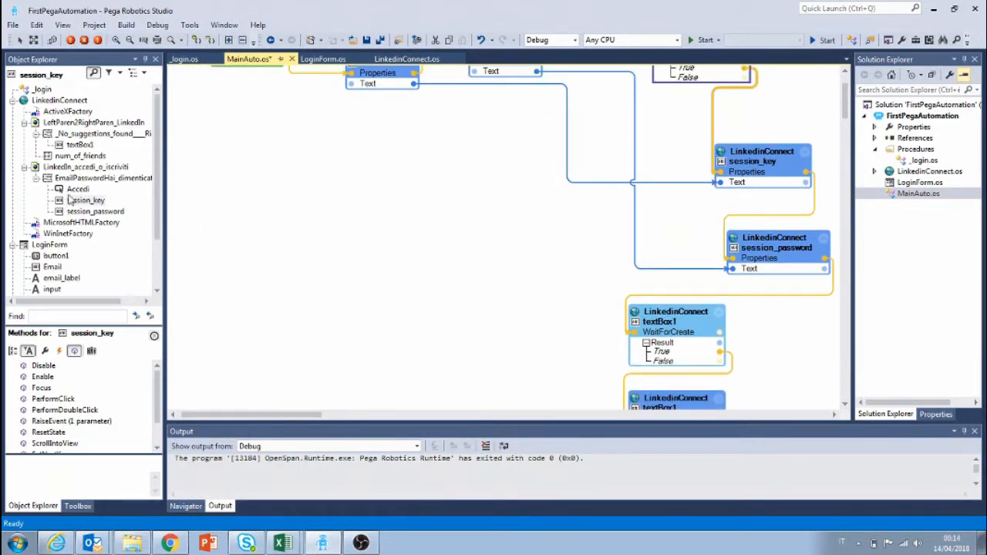
pyautogui.click(78, 188)
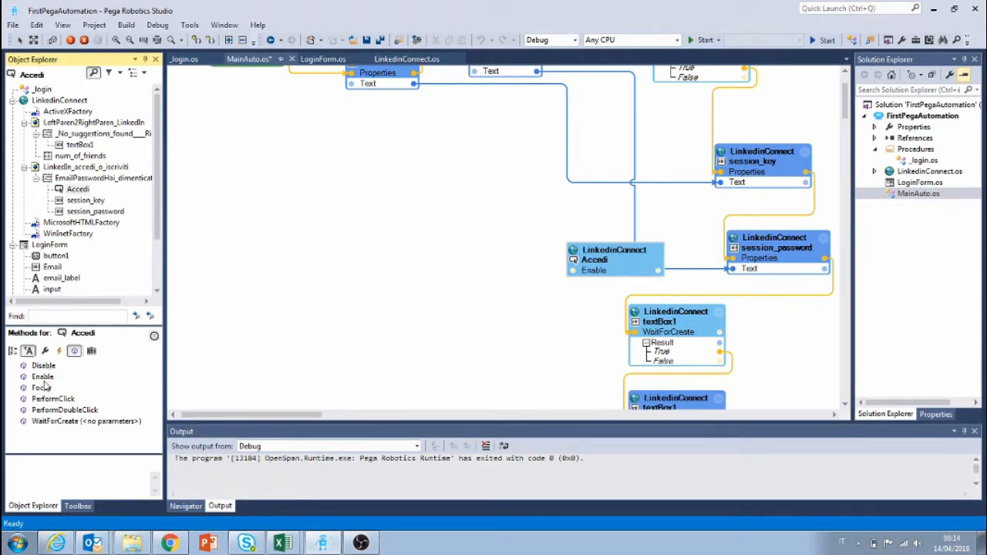
pyautogui.click(53, 398)
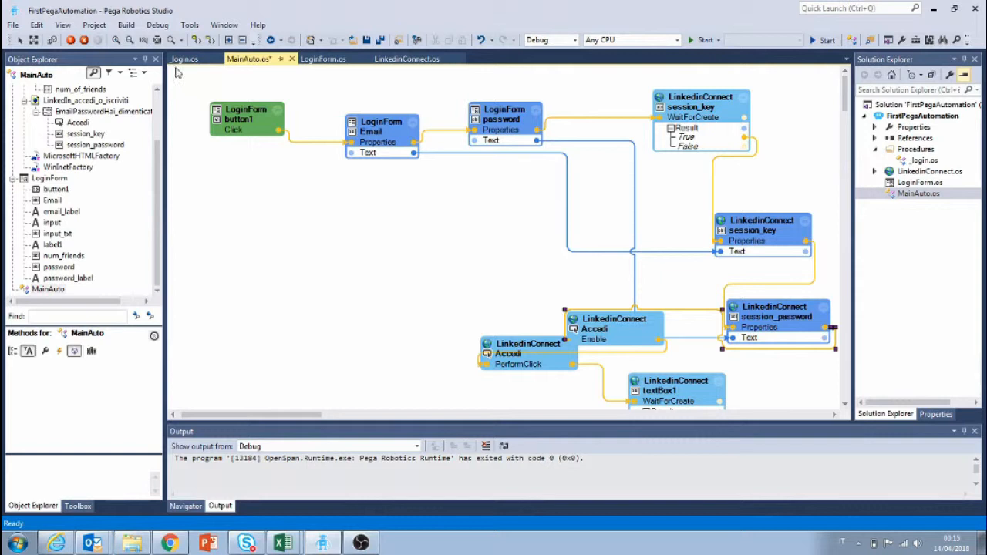
# Give the _login automation an Execute entry point and show its members
pyautogui.click(183, 59)
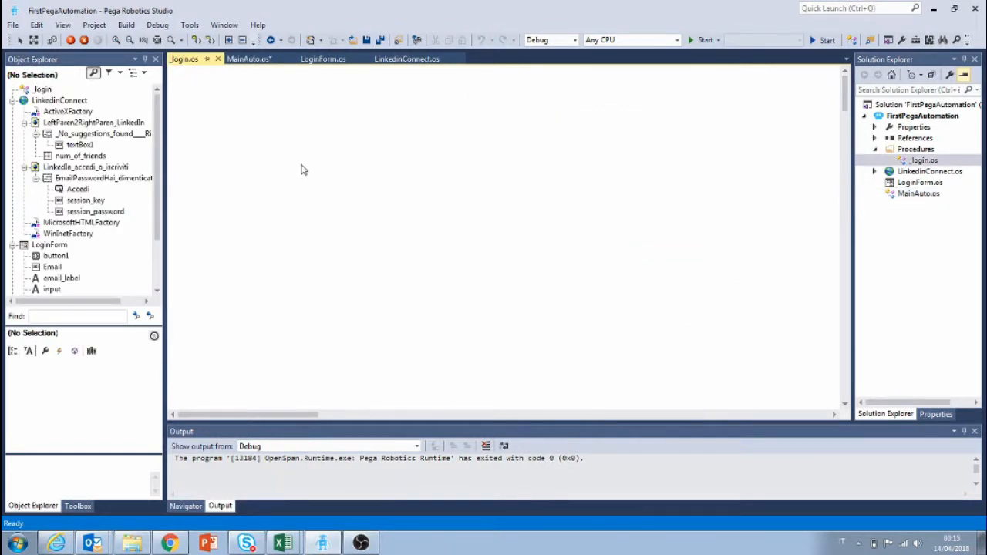
pyautogui.click(59, 100)
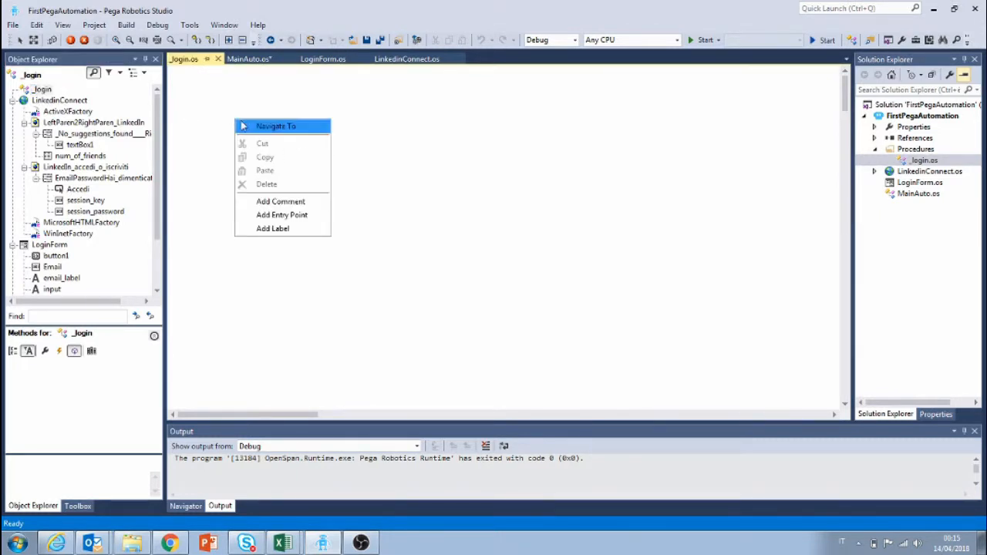
pyautogui.moveTo(281, 215)
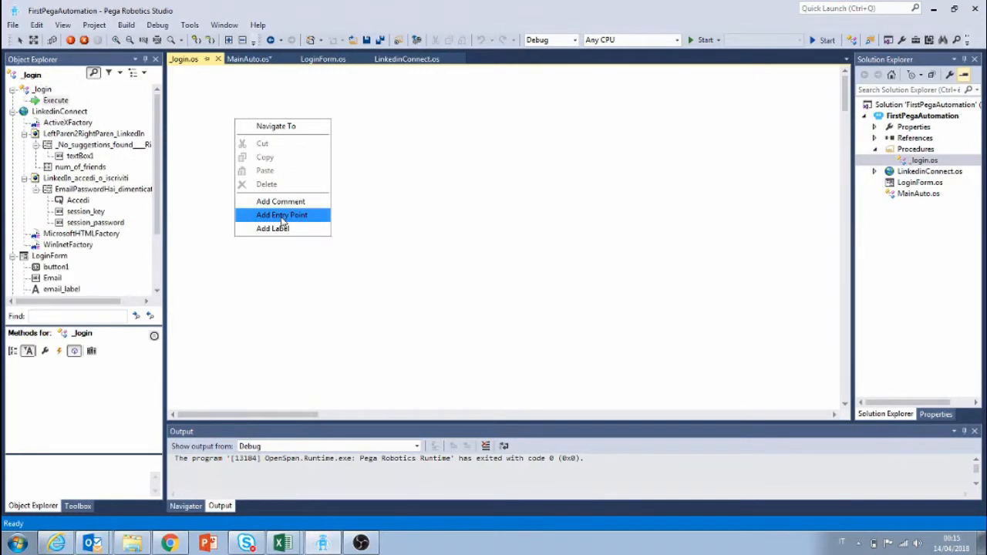
pyautogui.click(281, 216)
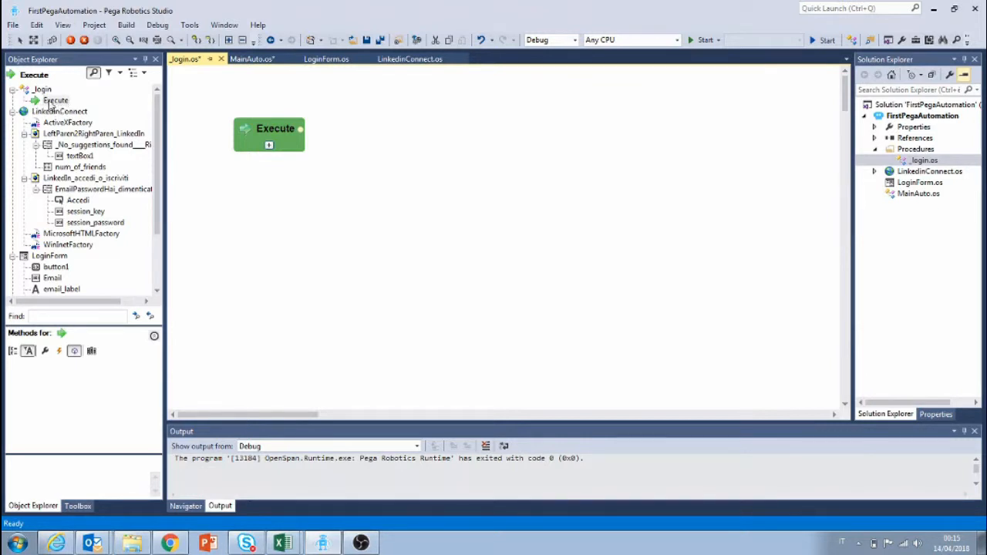
pyautogui.click(44, 88)
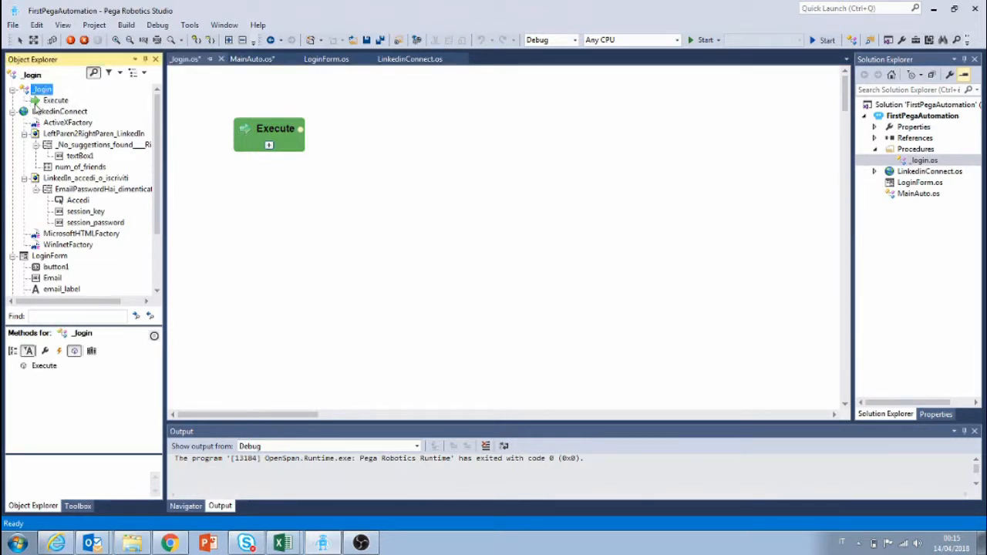
pyautogui.click(43, 365)
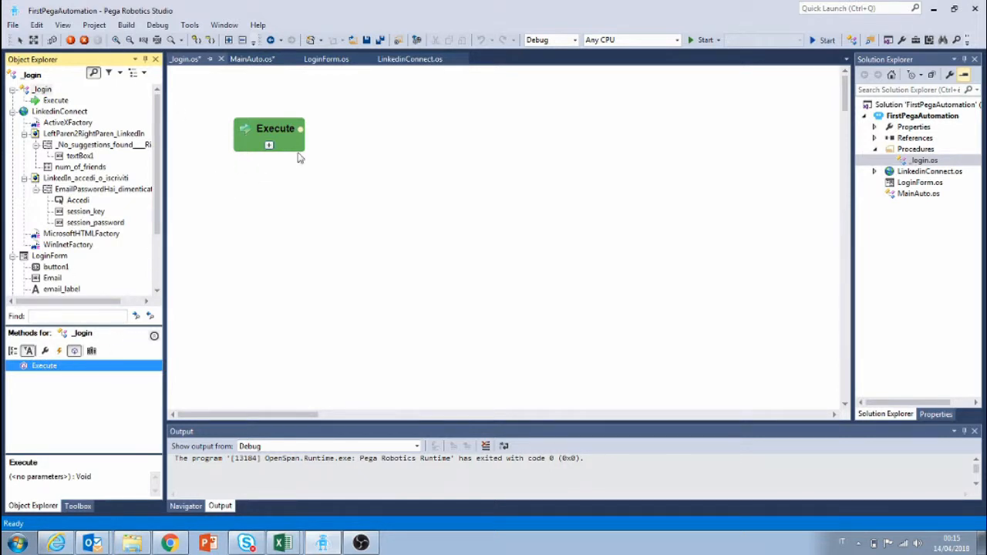
pyautogui.moveTo(343, 137)
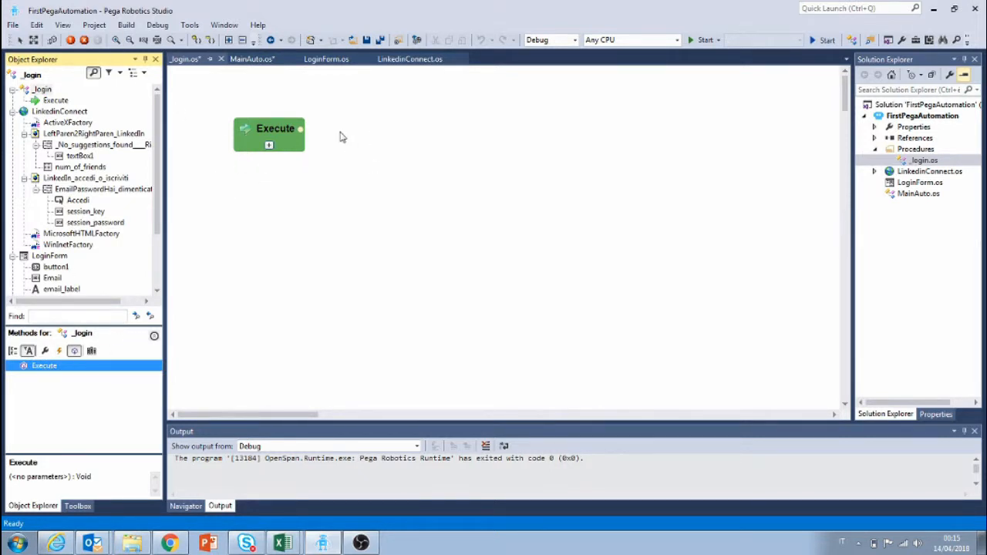
pyautogui.rightClick(268, 133)
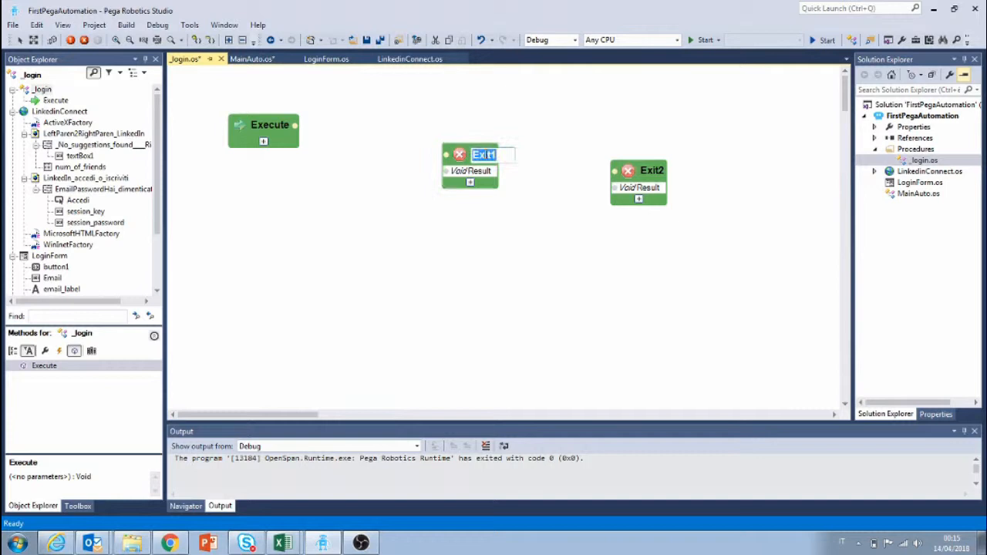
# Name the two exit points Success and Failure and rename the two jump labels to match
pyautogui.write('Success')
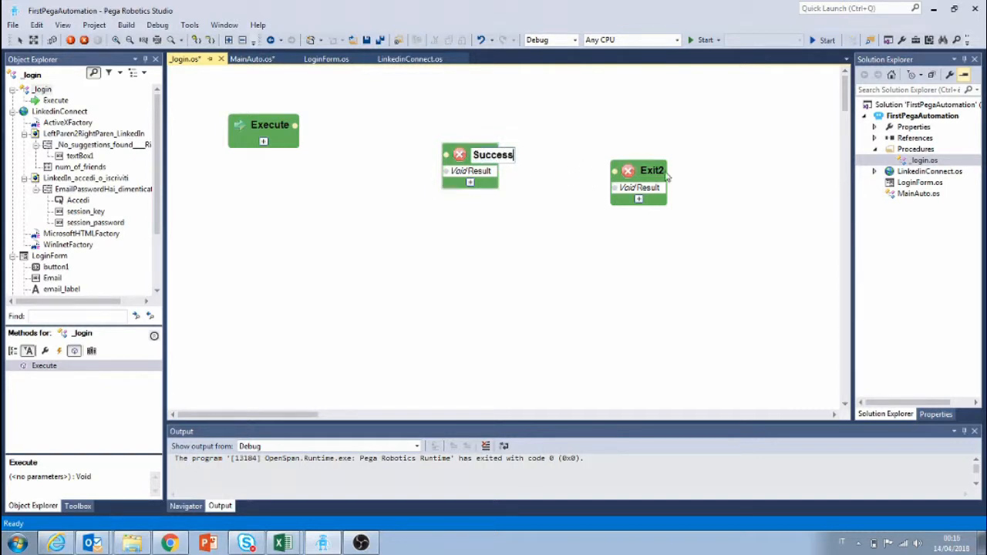
pyautogui.write('FA')
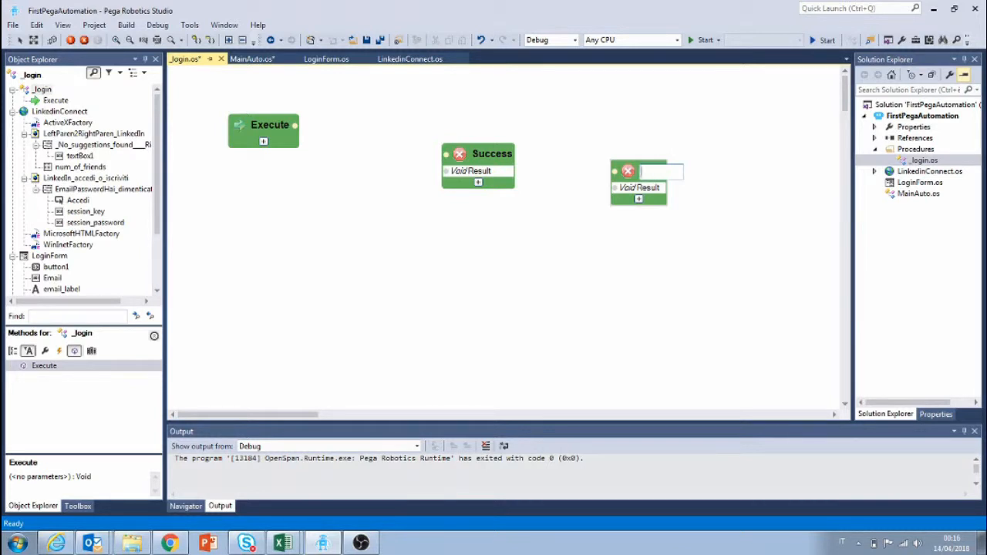
pyautogui.write('F')
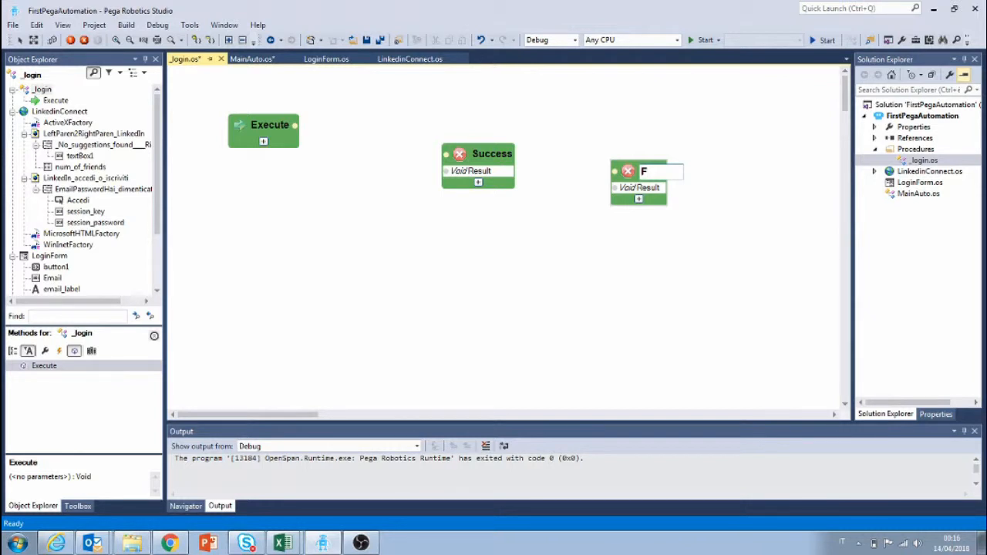
pyautogui.write('ailure')
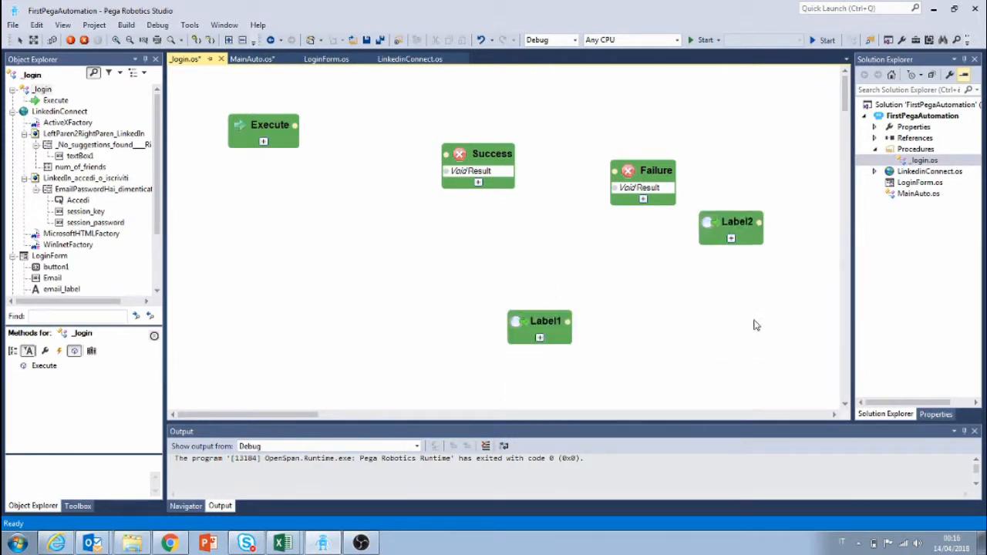
pyautogui.doubleClick(546, 322)
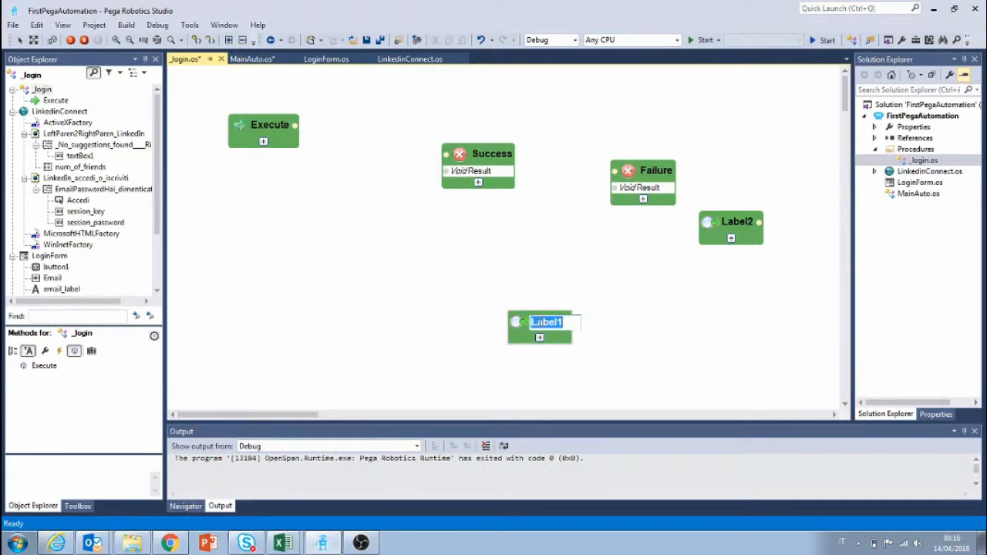
pyautogui.write('Success')
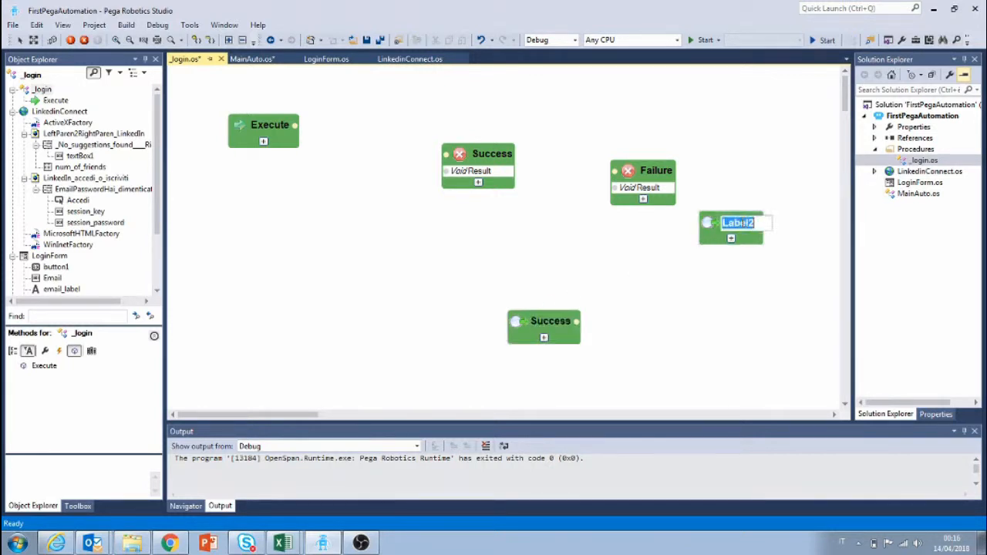
pyautogui.write('Failure')
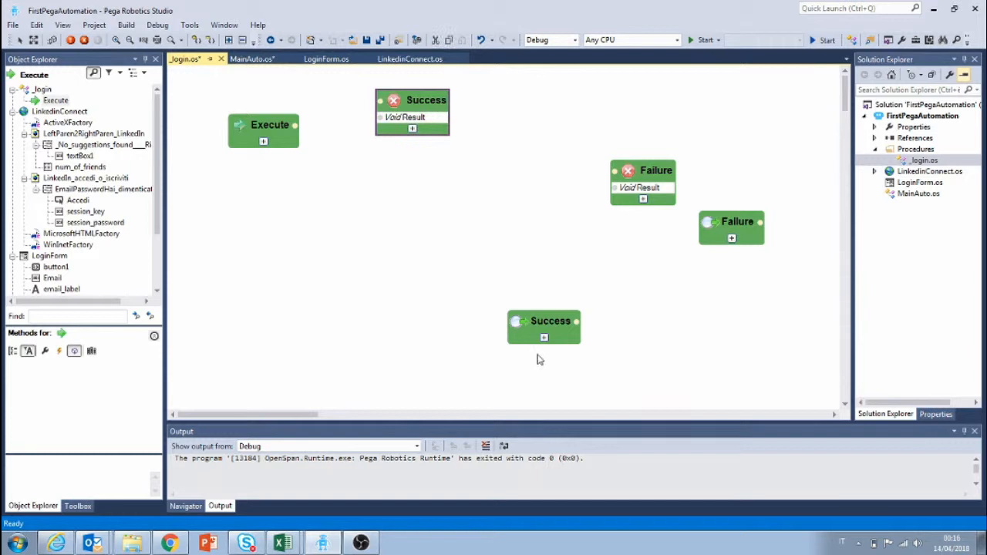
pyautogui.moveTo(563, 323)
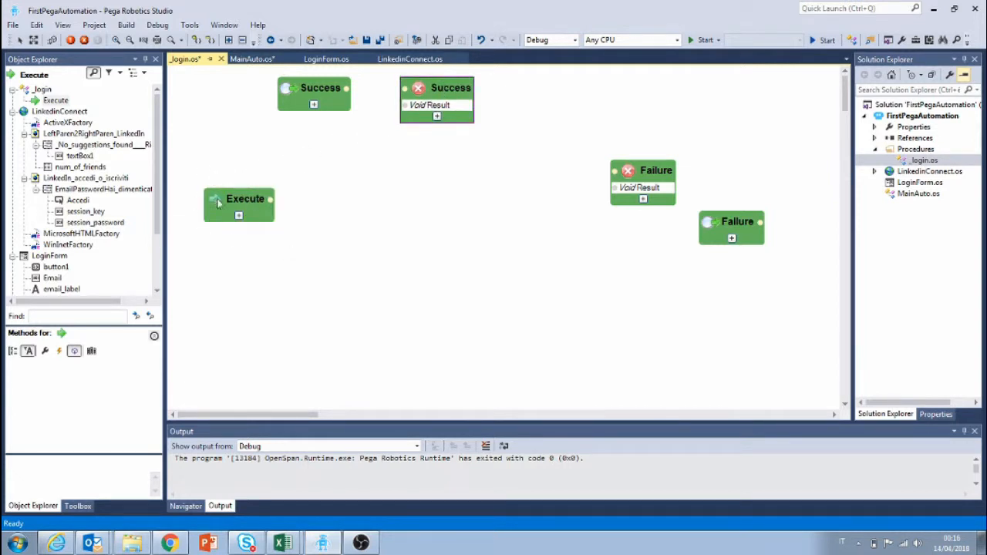
pyautogui.moveTo(307, 201)
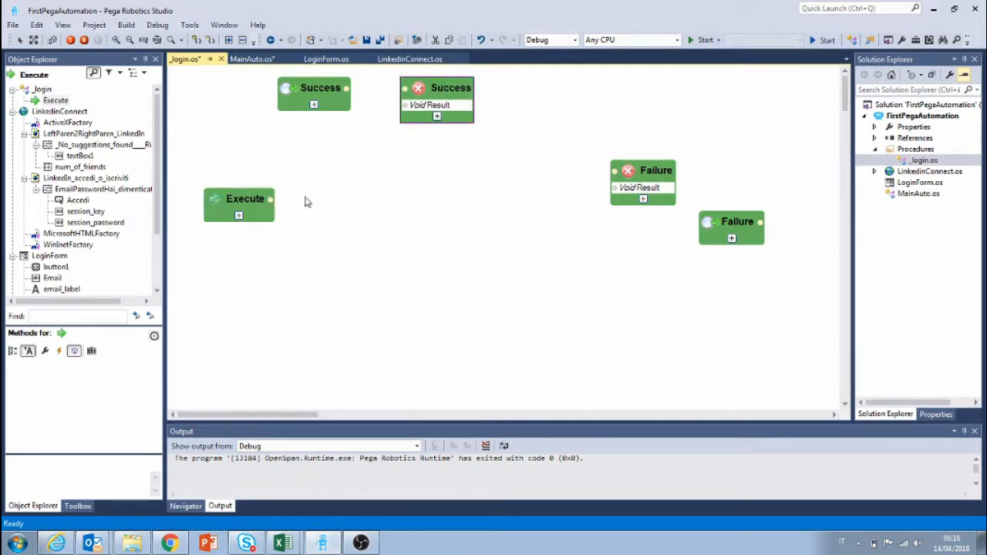
pyautogui.moveTo(260, 137)
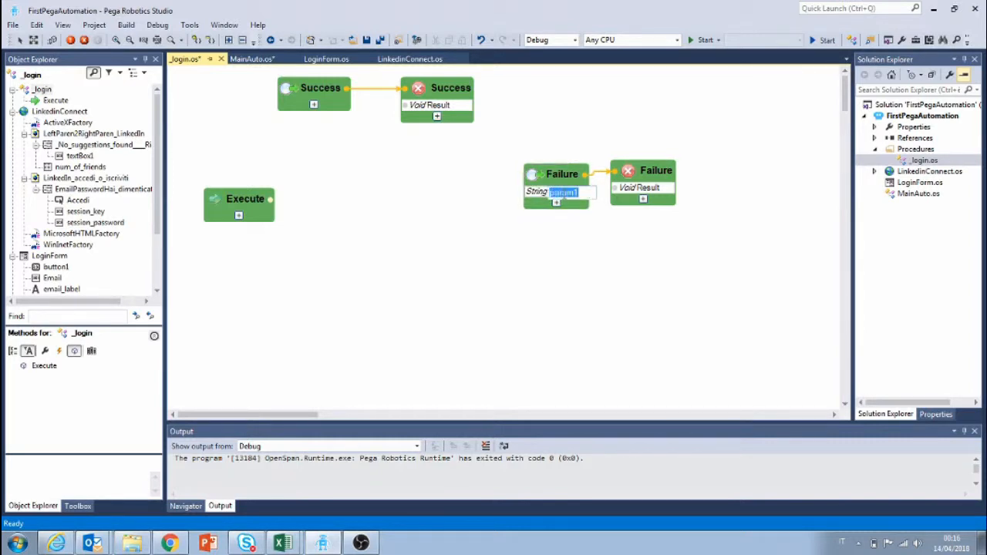
# Add a msg parameter of type String to the Failure label and exit
pyautogui.write('msg')
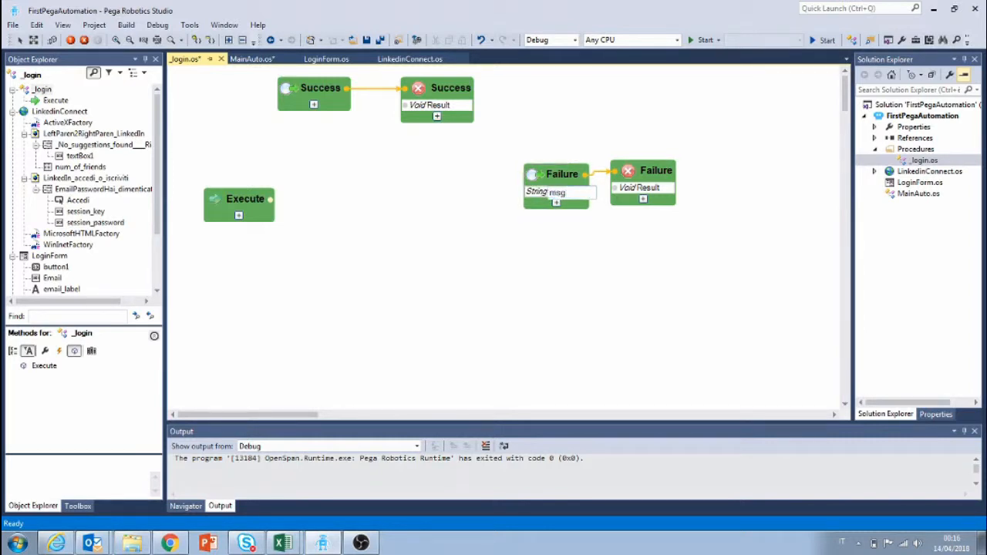
pyautogui.click(632, 188)
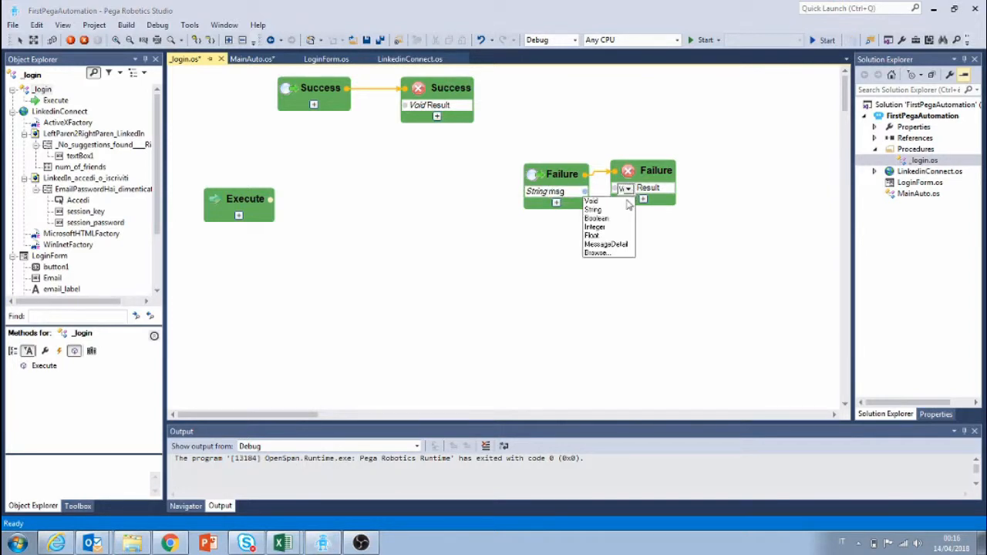
pyautogui.click(592, 210)
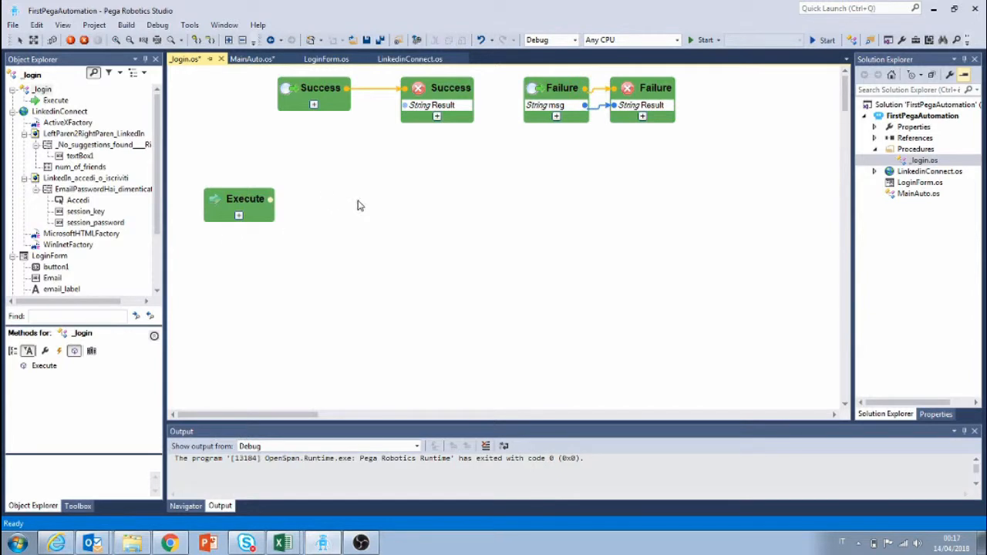
pyautogui.moveTo(395, 194)
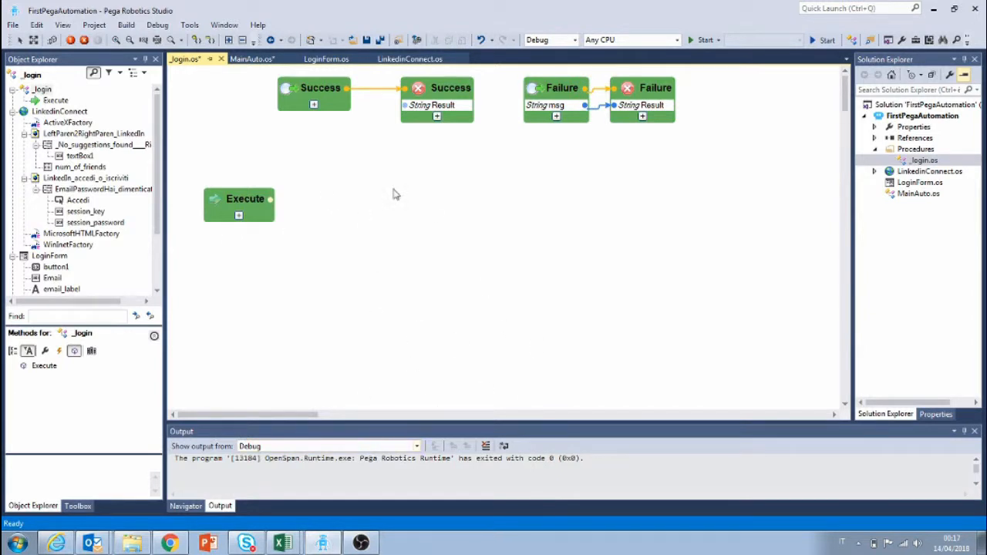
# Add the LoginForm Email Text and LinkedinConnect session_key WaitForCreate and Text blocks to the canvas
pyautogui.rightClick(395, 193)
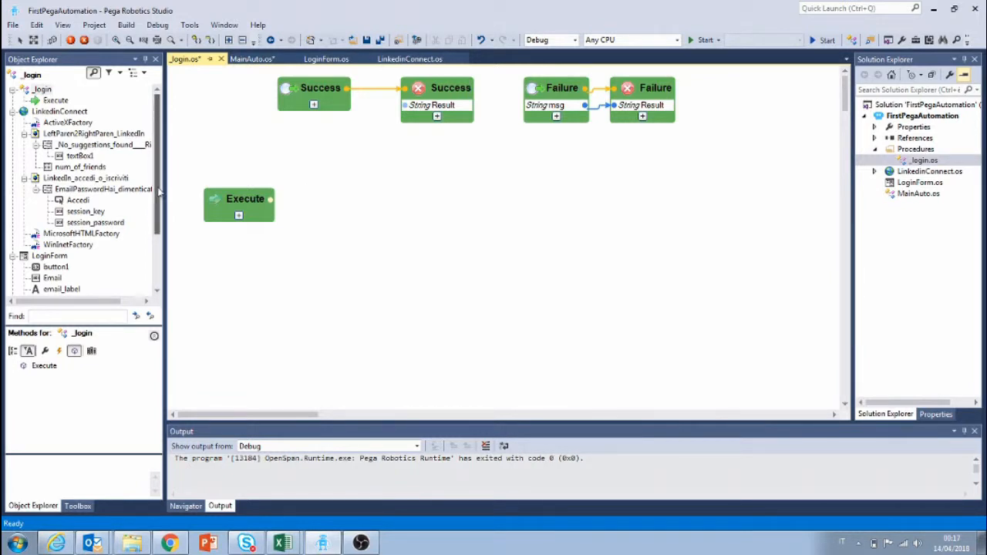
pyautogui.scroll(-3)
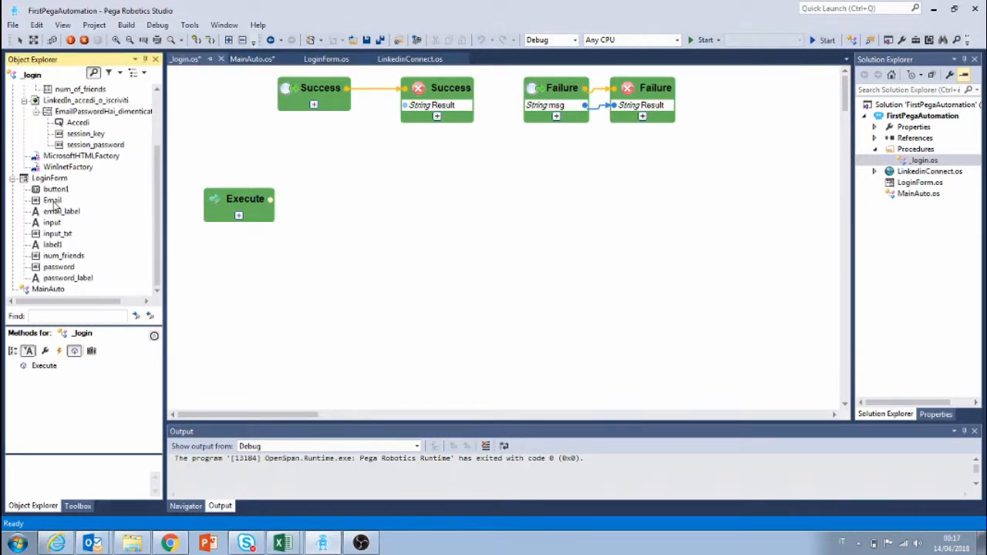
pyautogui.click(53, 201)
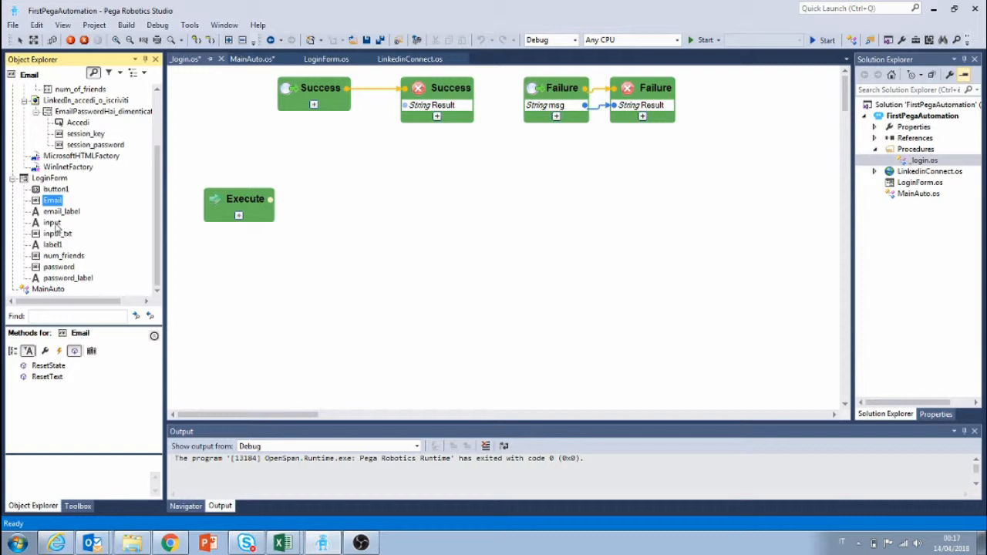
pyautogui.moveTo(416, 207)
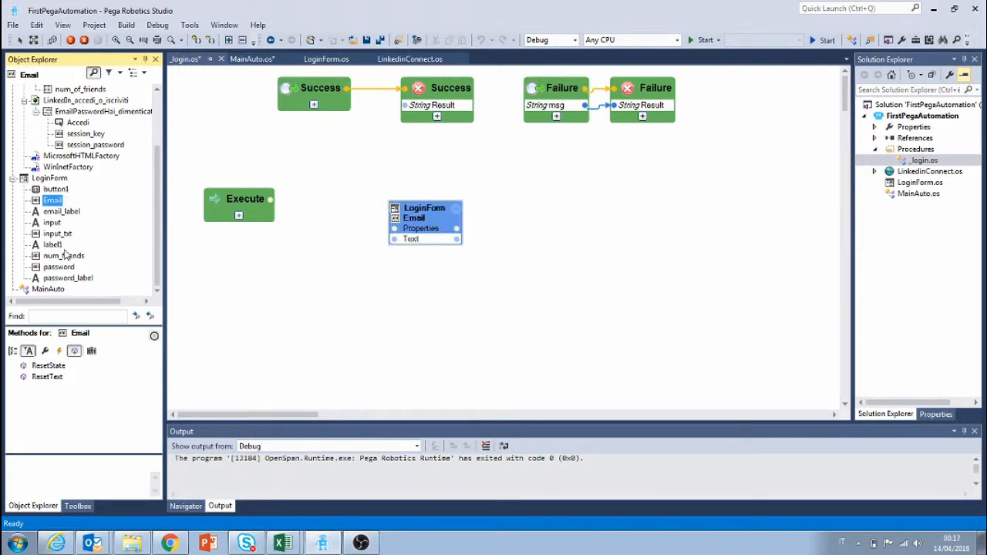
pyautogui.click(59, 267)
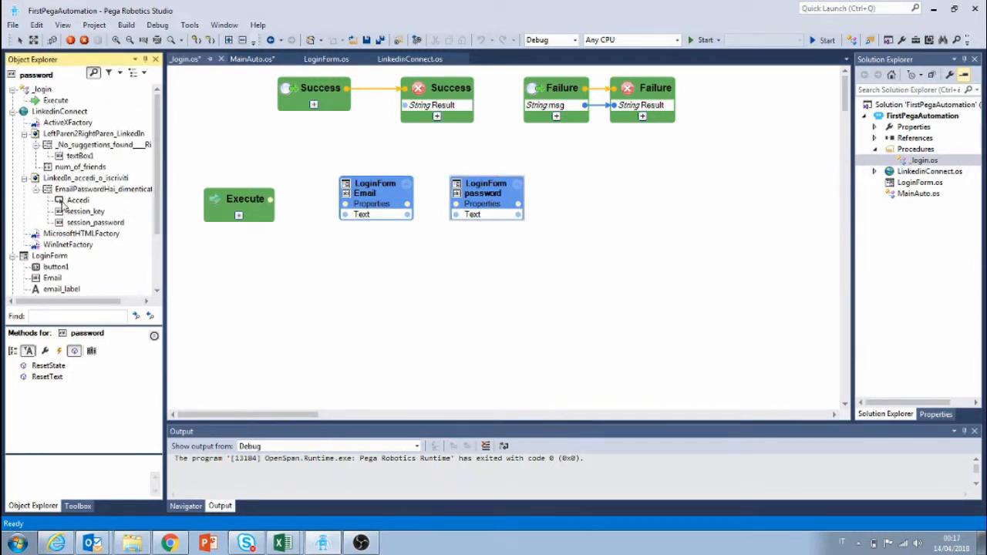
pyautogui.click(85, 210)
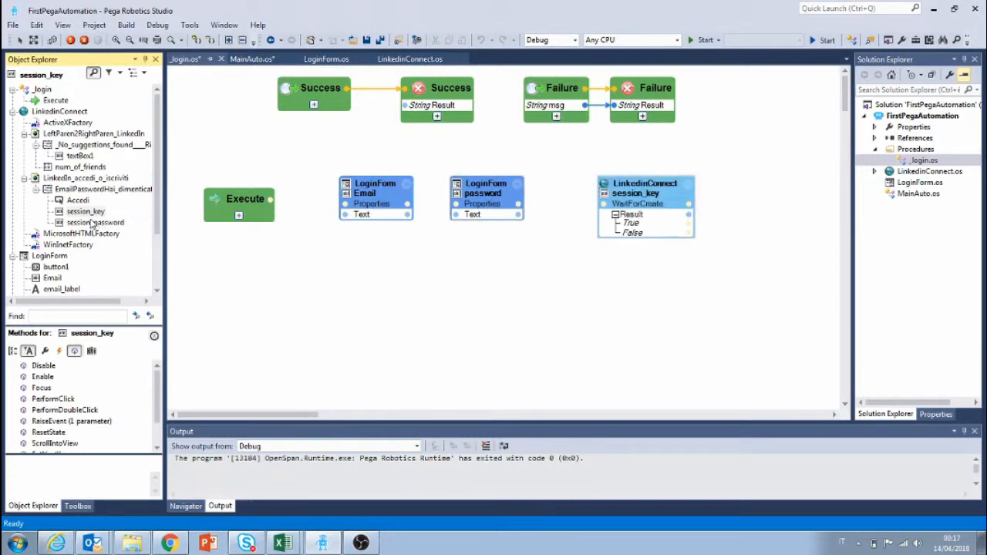
pyautogui.click(87, 210)
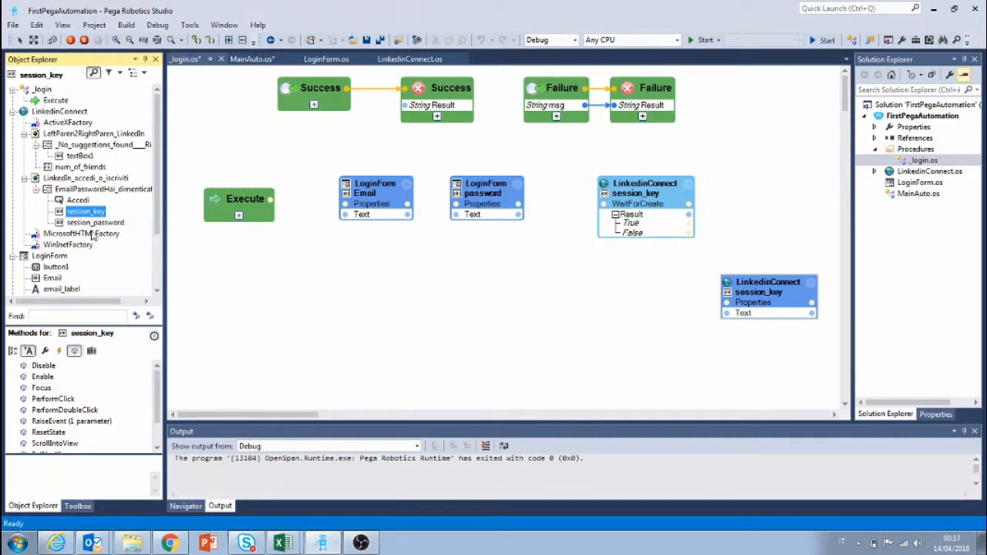
# Add the session_password Text and Accedi PerformClick blocks to the canvas
pyautogui.click(95, 222)
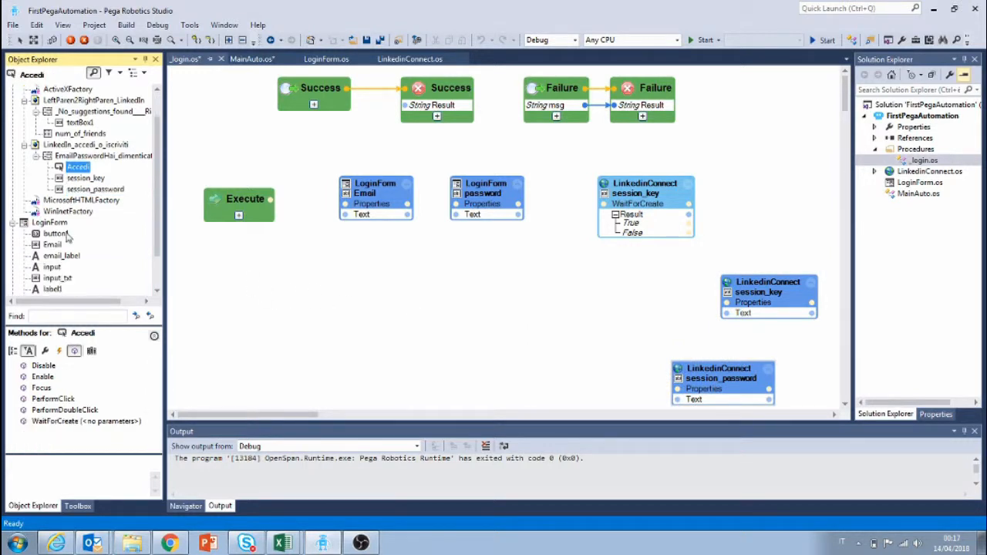
pyautogui.click(44, 376)
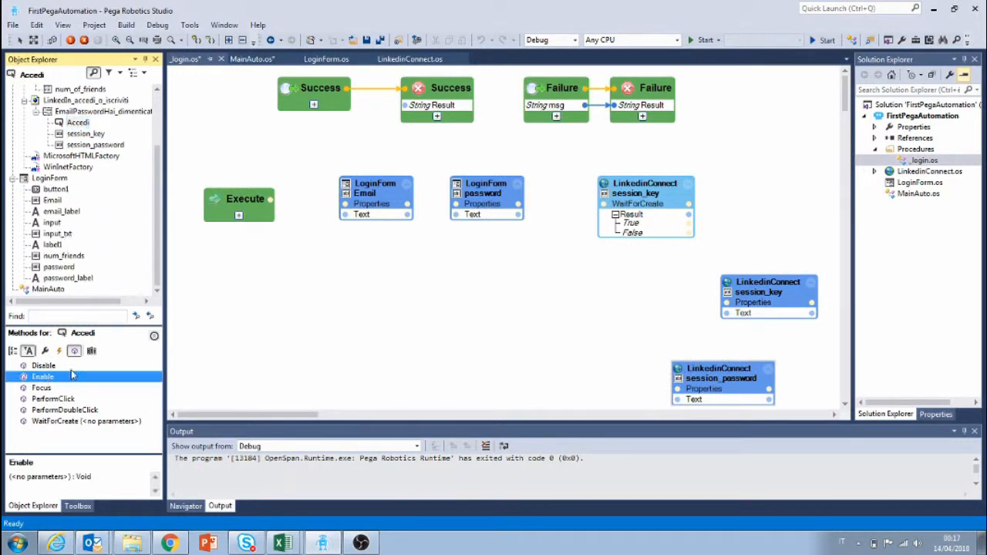
pyautogui.scroll(-3)
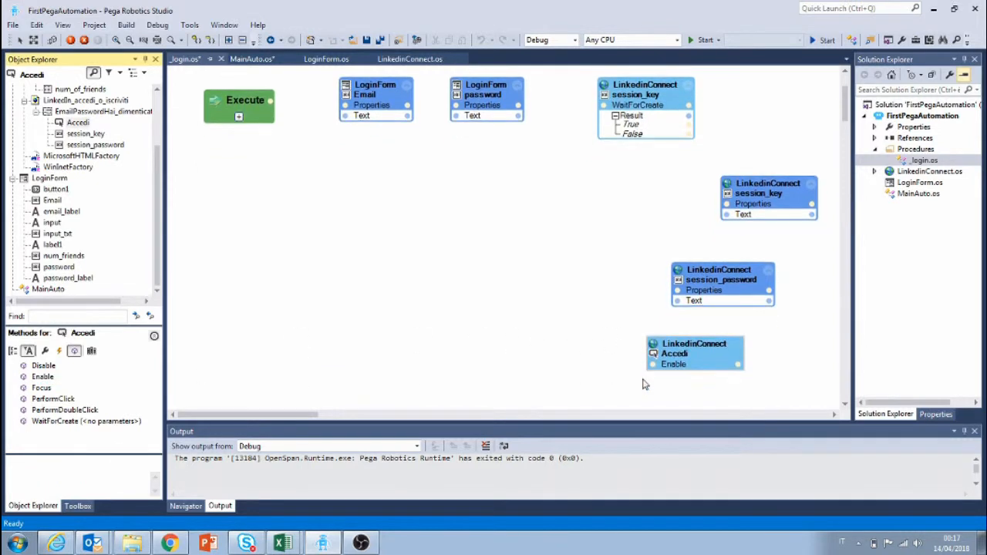
pyautogui.click(52, 398)
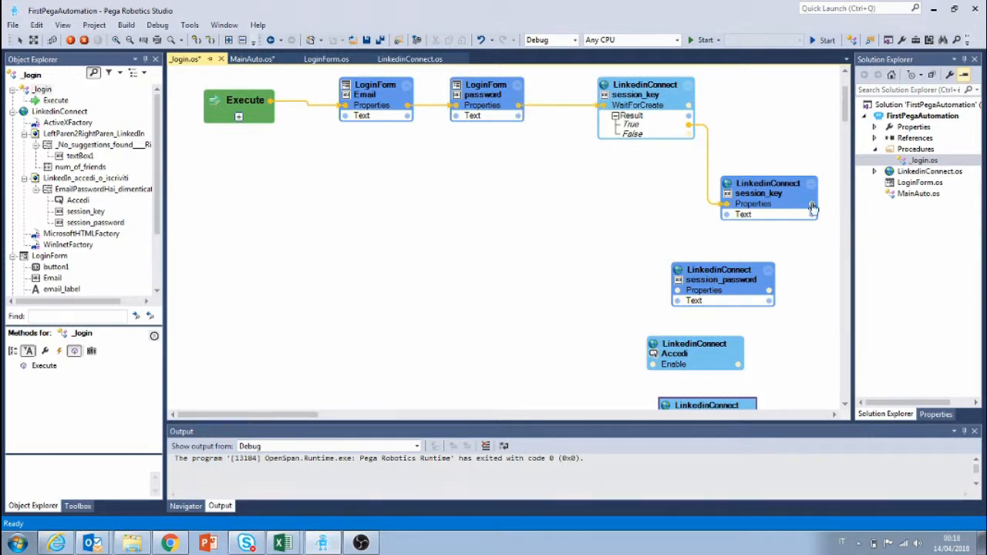
# Link WaitForCreate to the session_key Text step and feed the Email value into it
pyautogui.moveTo(810, 203); pyautogui.dragTo(772, 300)
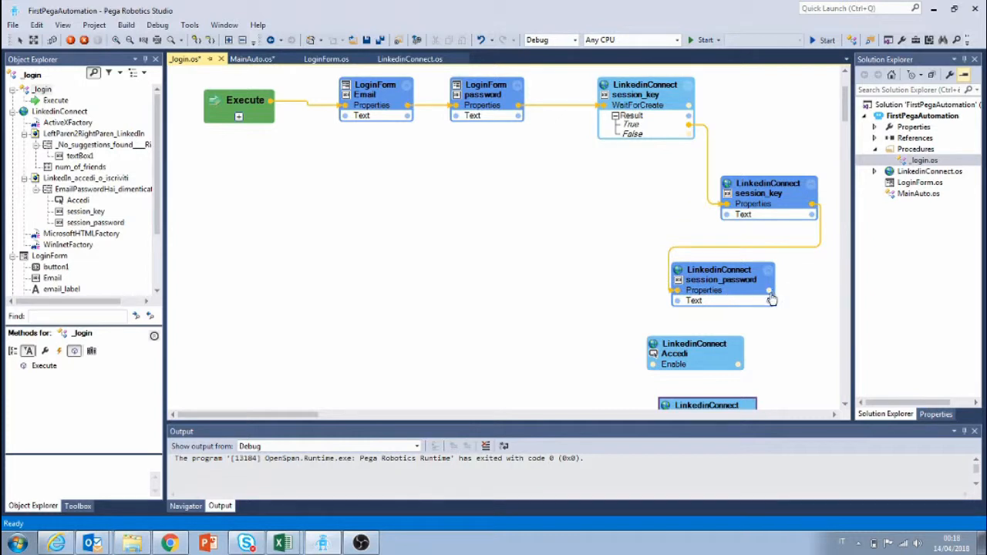
pyautogui.scroll(-3)
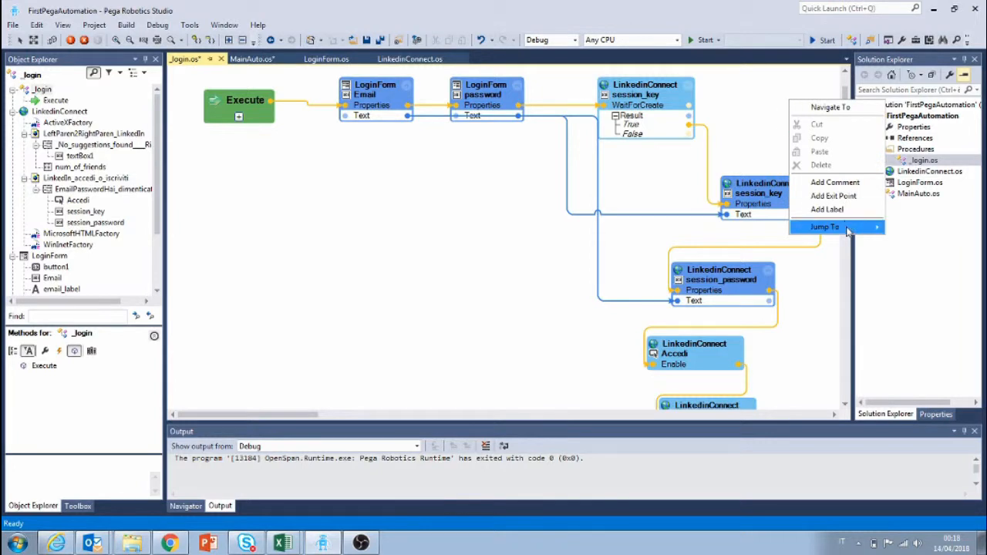
pyautogui.moveTo(825, 226)
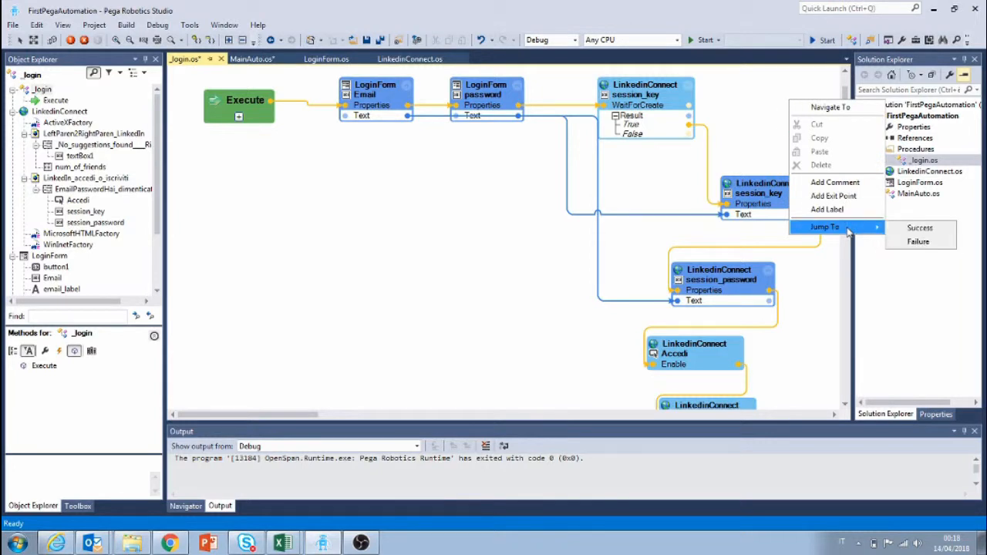
# Add Jump To Success and Jump To Failure blocks after the last steps of _login
pyautogui.click(920, 241)
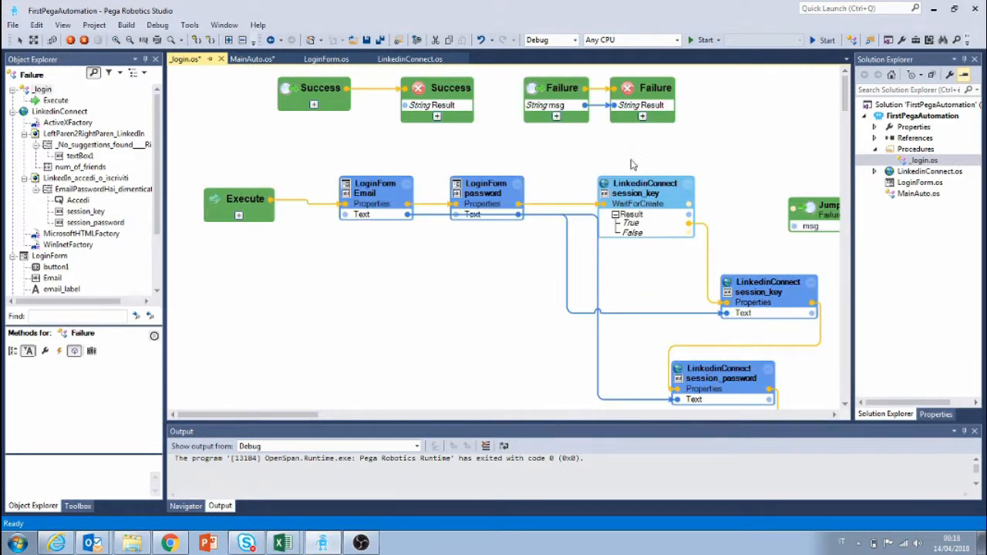
pyautogui.moveTo(784, 238)
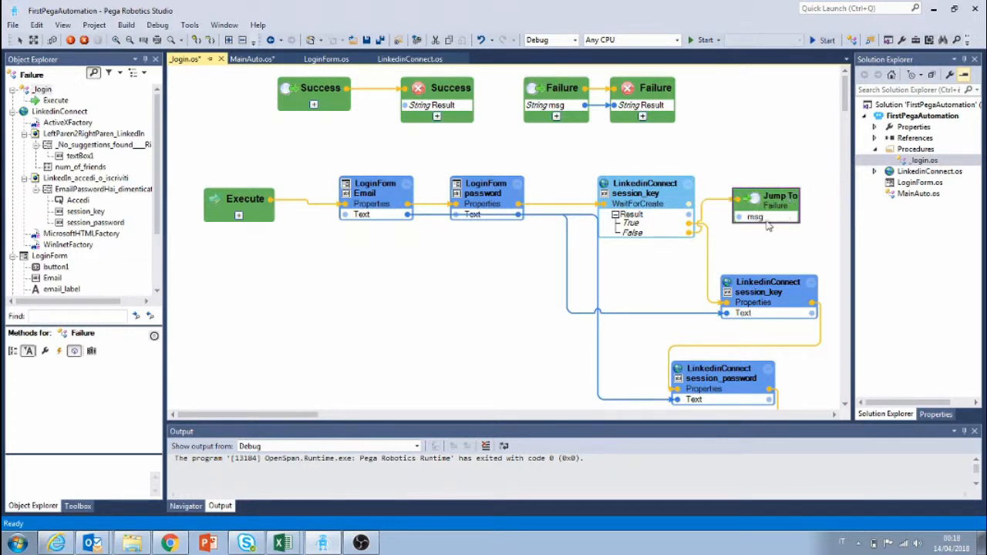
pyautogui.scroll(-3)
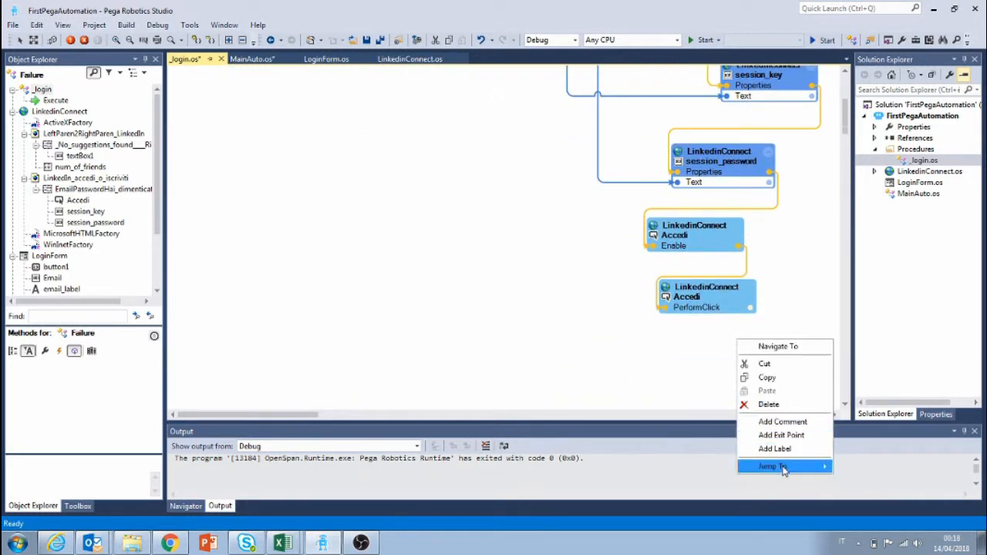
pyautogui.click(769, 466)
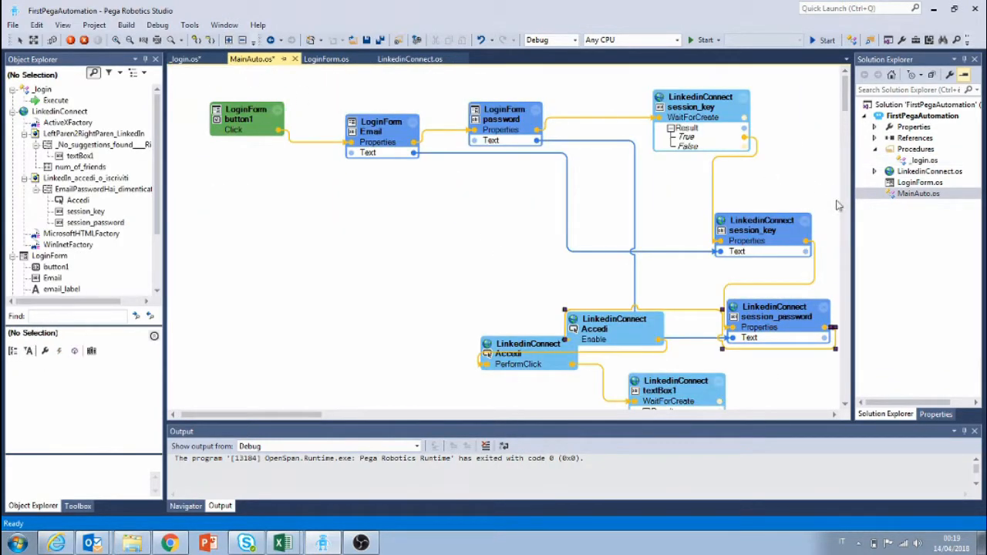
# Replace MainAuto's inline login blocks with a call to _login's Execute wired from the button Click
pyautogui.click(918, 194)
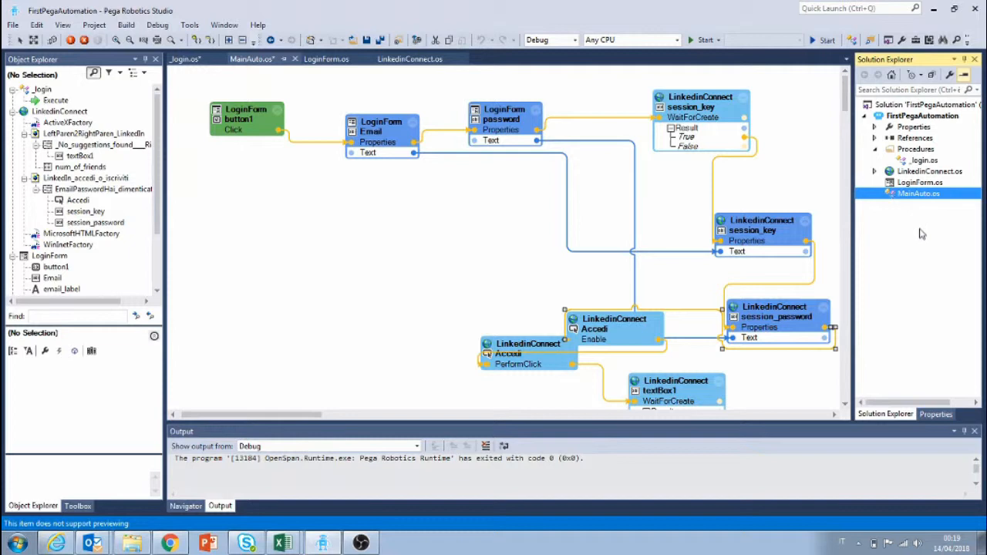
pyautogui.click(381, 131)
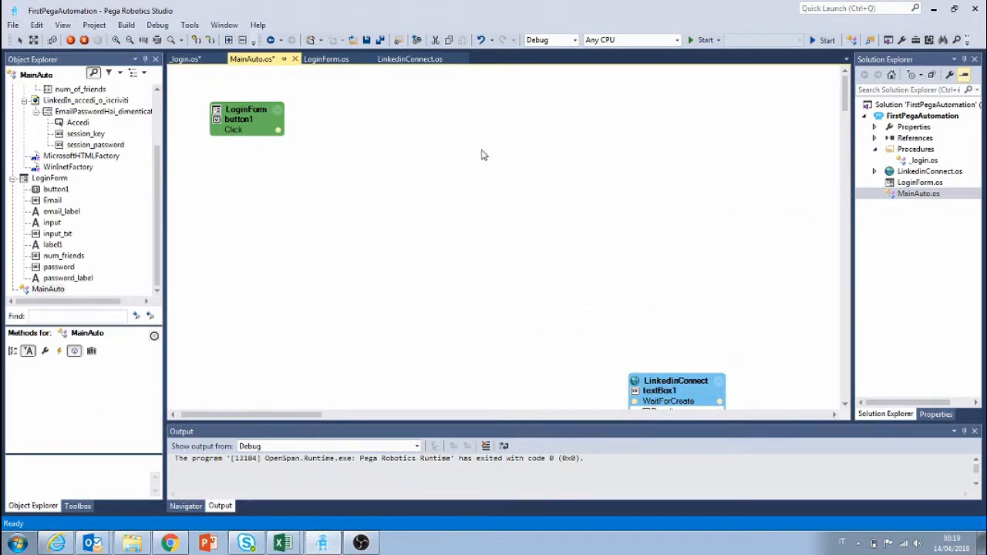
pyautogui.rightClick(484, 154)
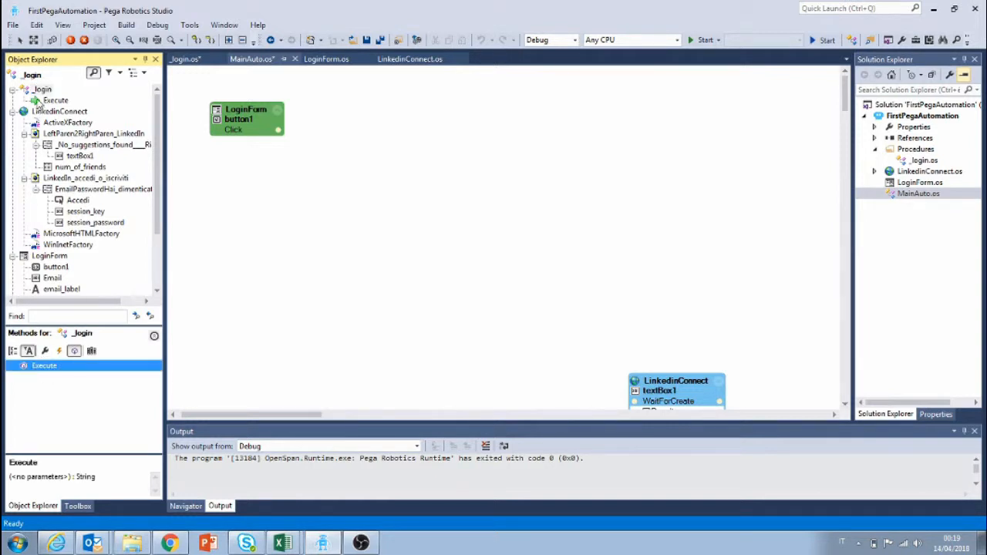
pyautogui.click(42, 89)
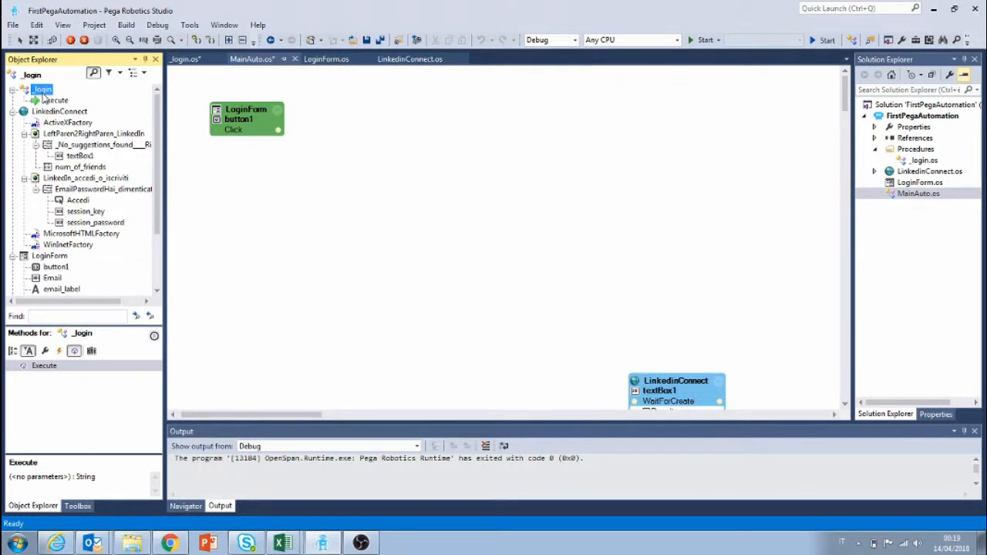
pyautogui.moveTo(80, 420)
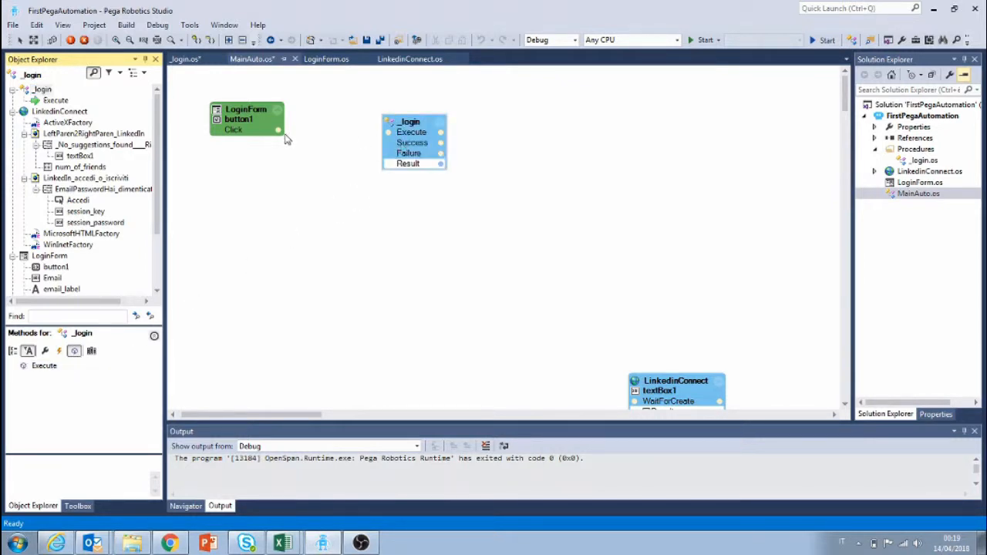
pyautogui.moveTo(278, 130); pyautogui.dragTo(388, 133)
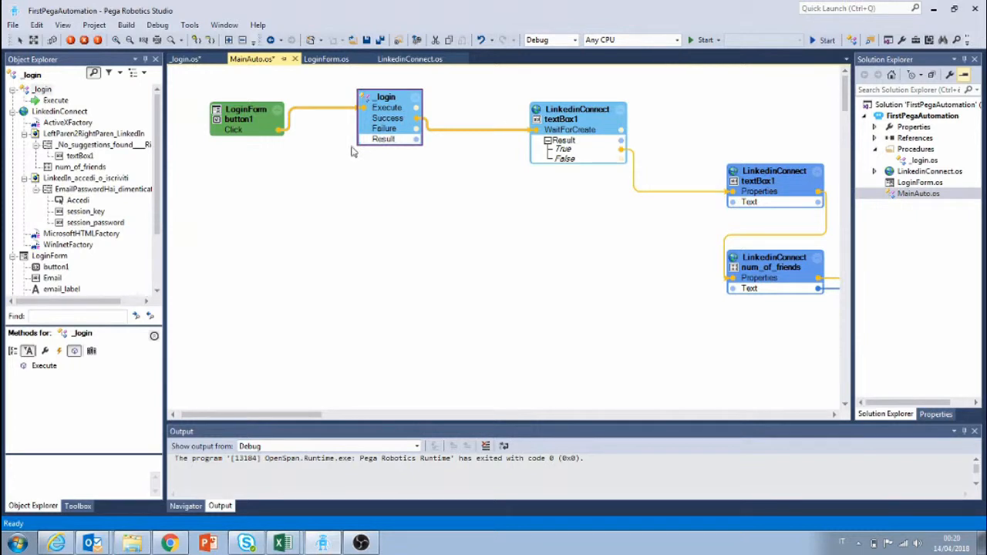
pyautogui.rightClick(386, 115)
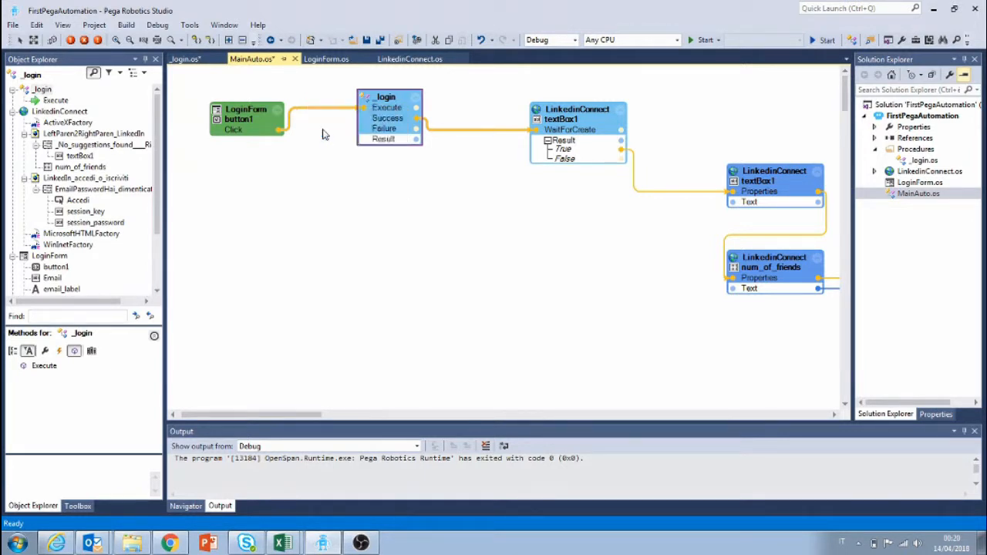
# Start the project so it builds and the runtime browser window opens, then view MainAuto
pyautogui.click(704, 40)
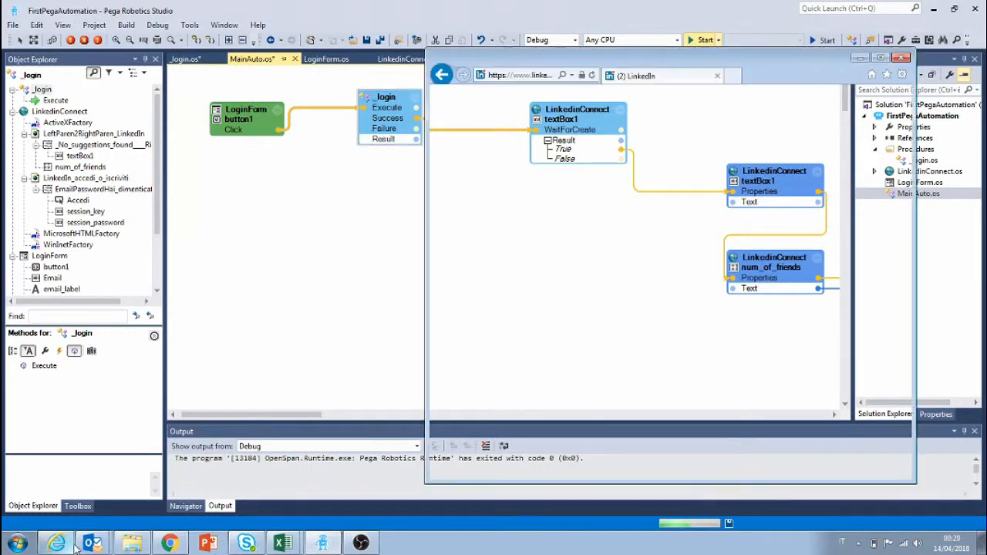
pyautogui.click(701, 40)
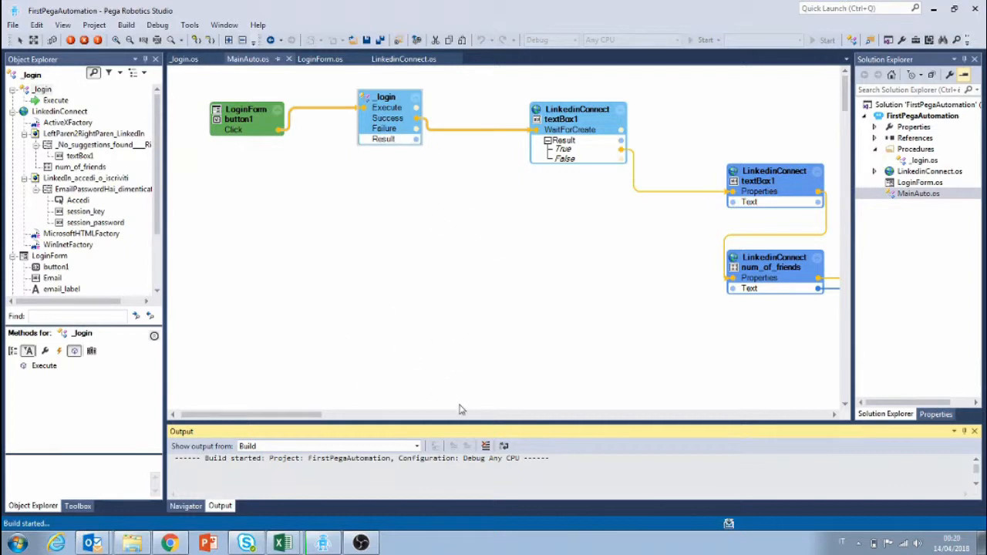
pyautogui.click(247, 58)
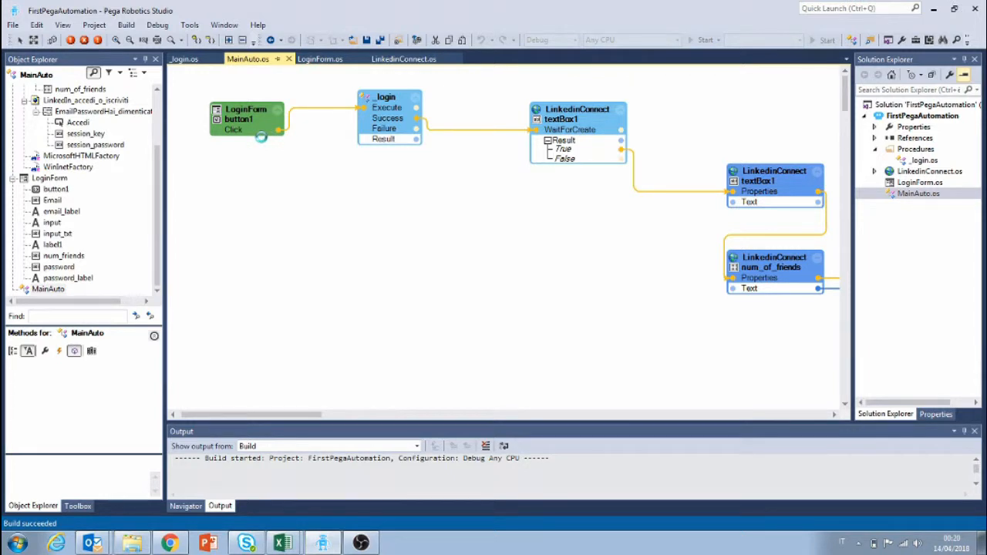
pyautogui.moveTo(370, 144)
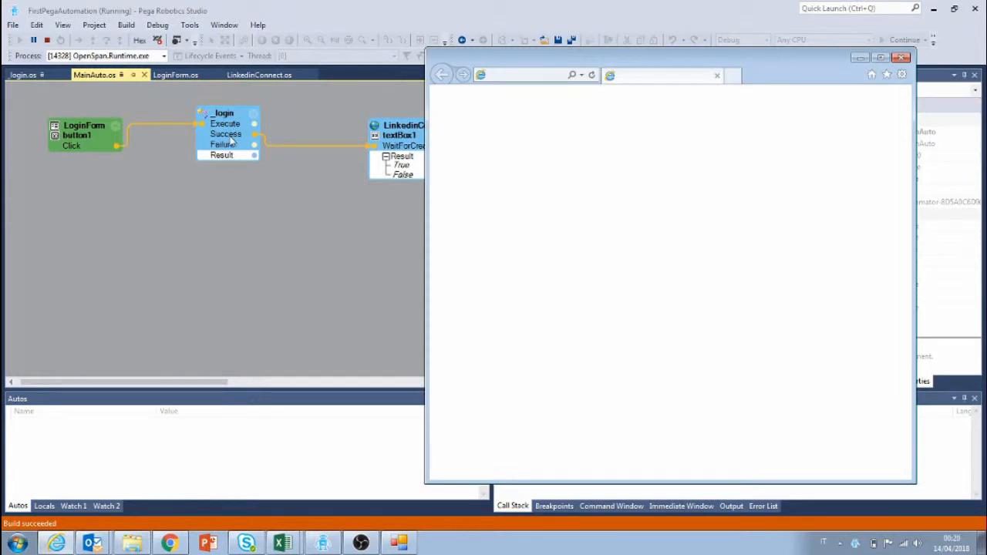
pyautogui.moveTo(233, 142)
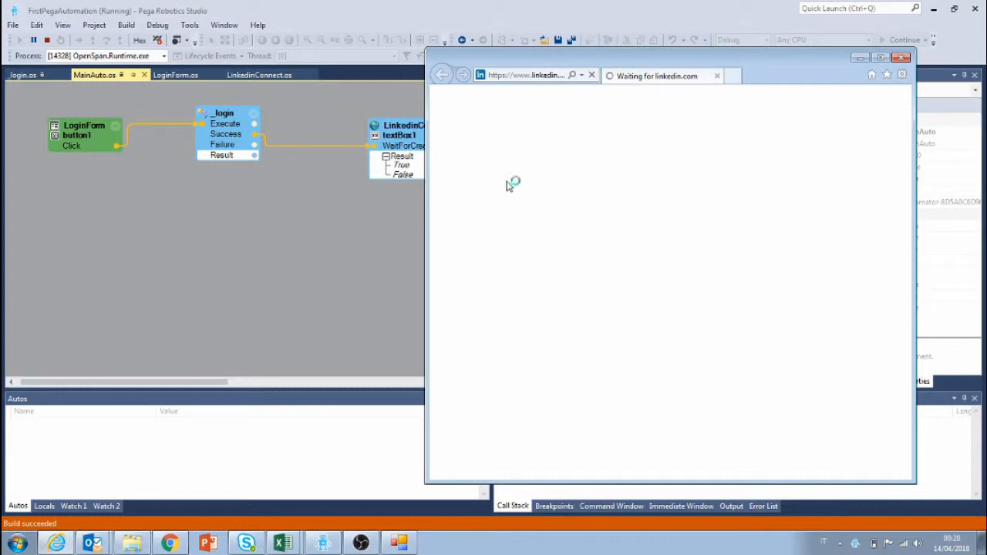
pyautogui.moveTo(546, 171)
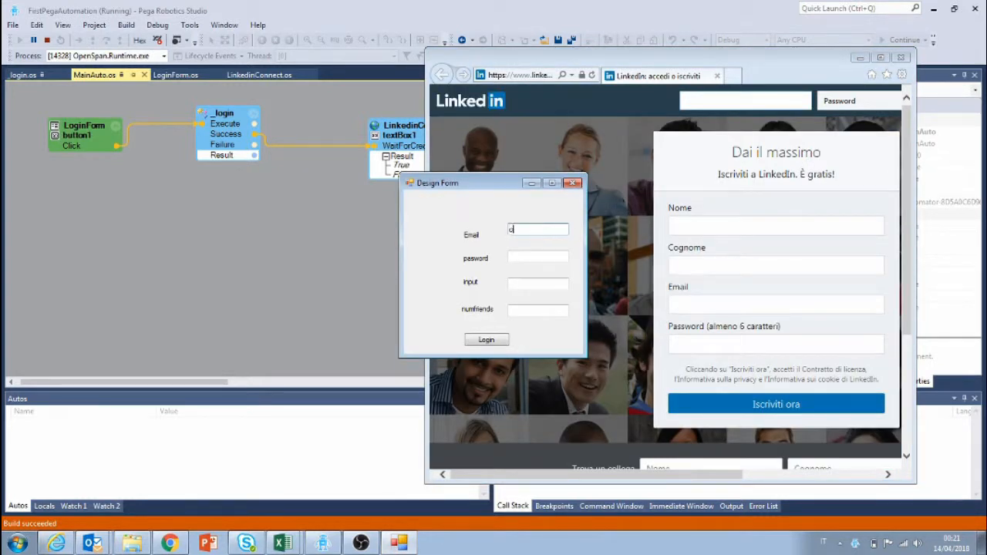
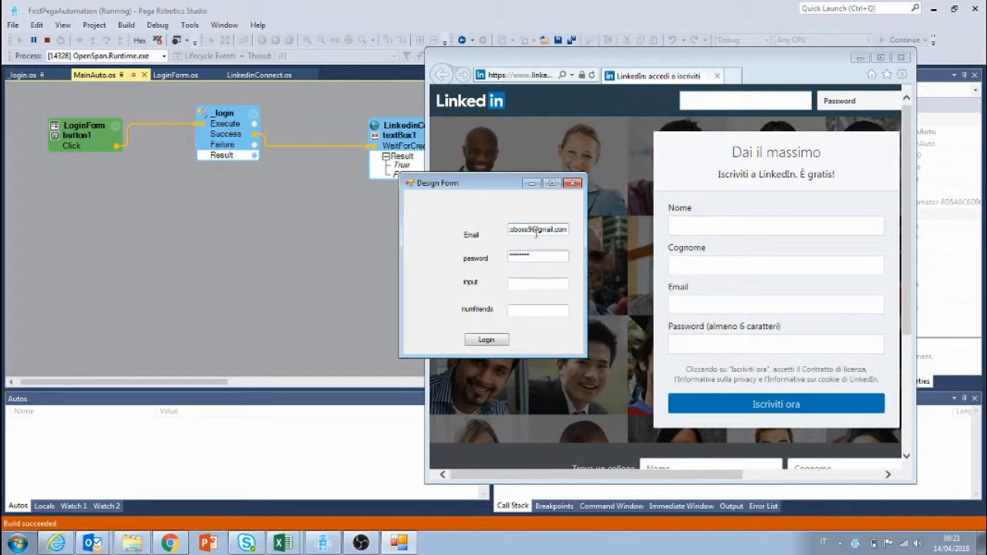
pyautogui.click(486, 341)
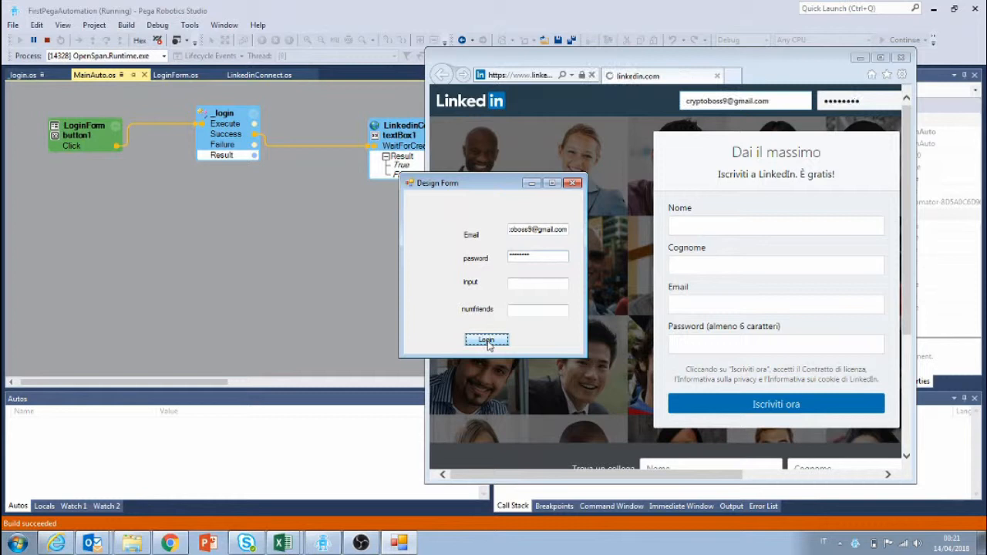
pyautogui.click(488, 341)
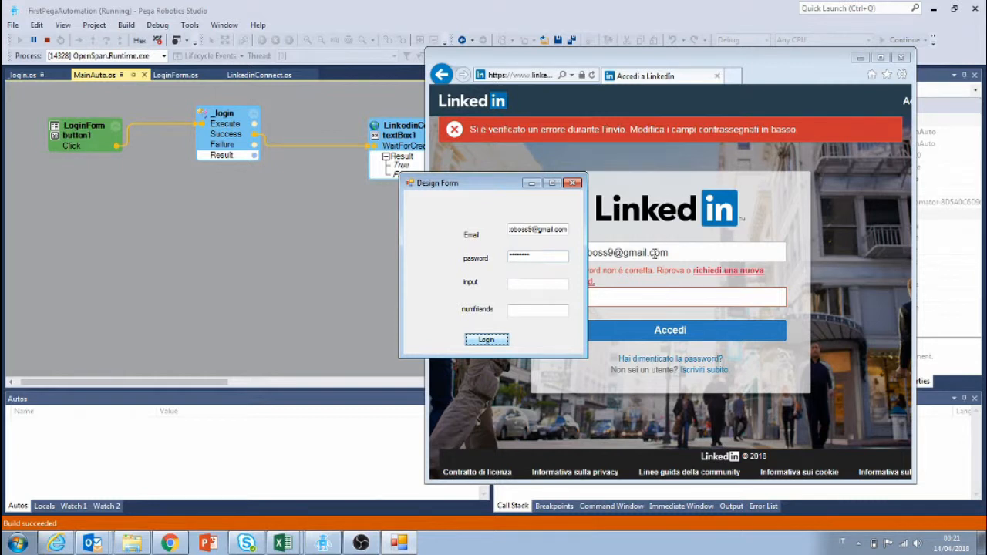
pyautogui.moveTo(665, 191)
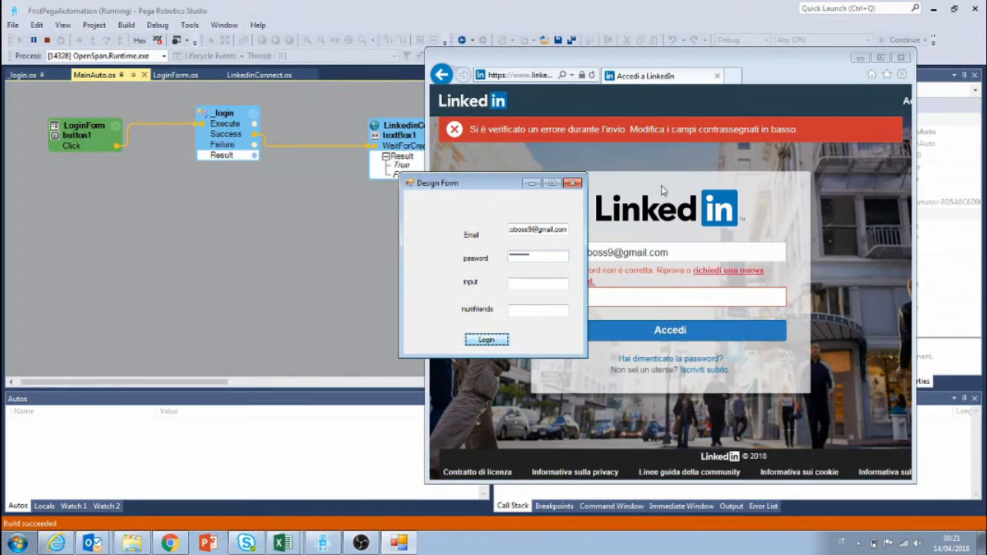
pyautogui.moveTo(182, 153)
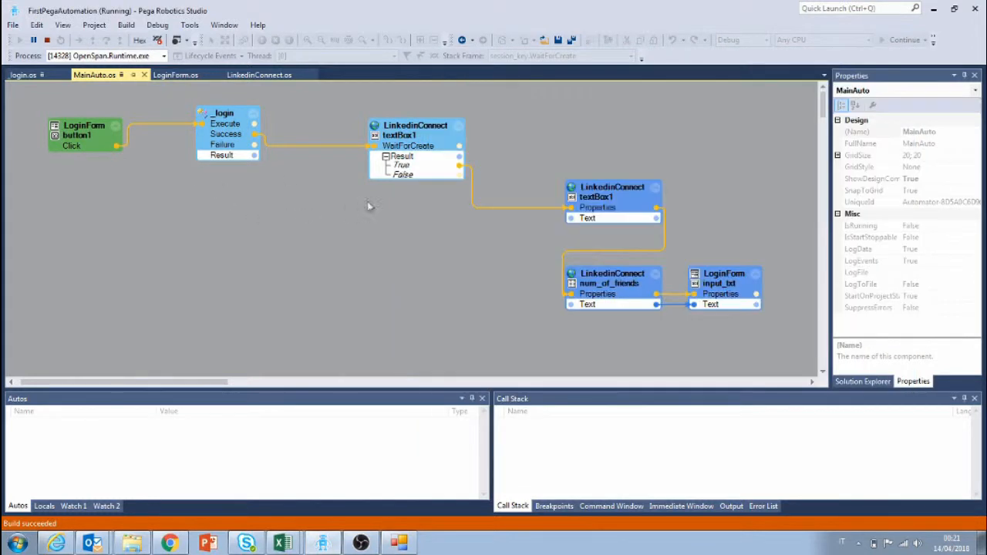
pyautogui.moveTo(124, 244)
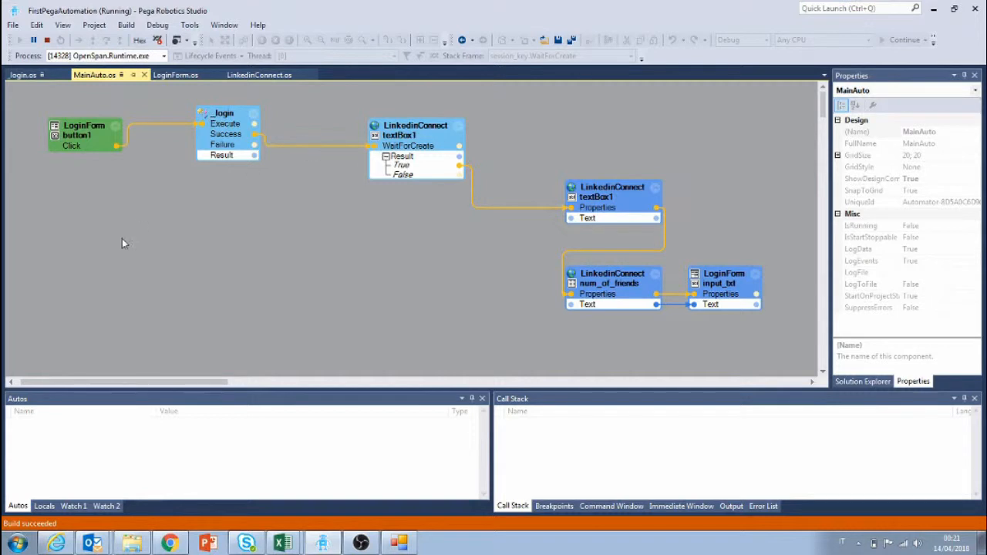
pyautogui.moveTo(154, 129)
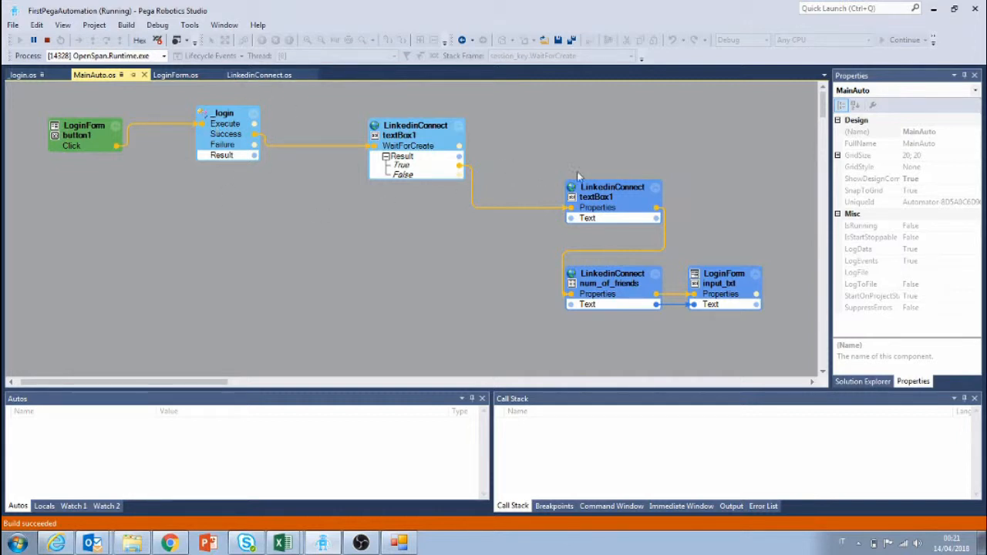
pyautogui.moveTo(234, 107)
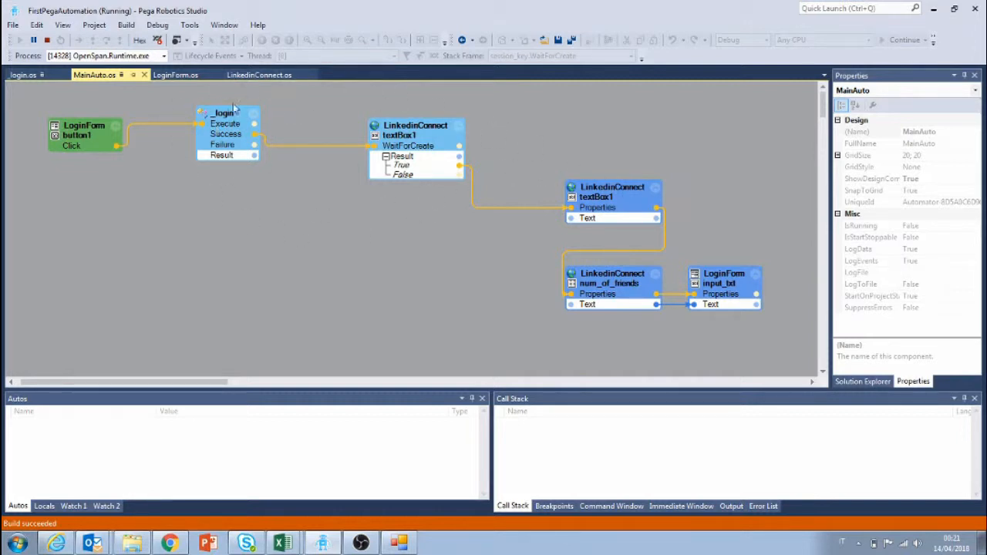